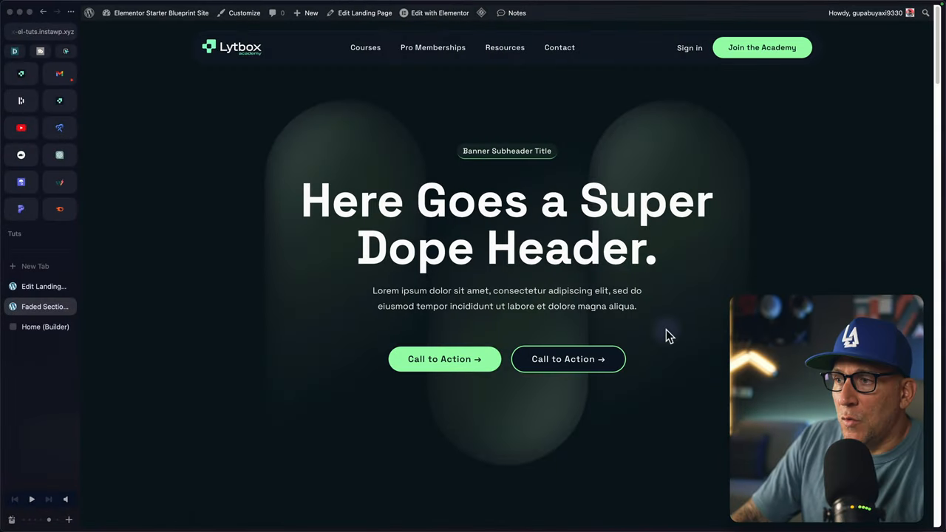
- Scroll through the landing page to review the image, video and grid sections
scroll("down", 3)
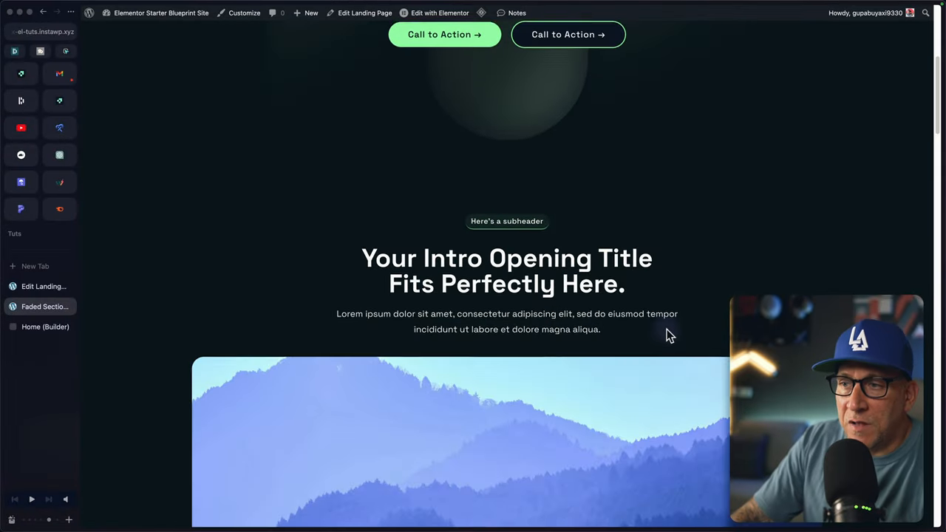
scroll("down", 3)
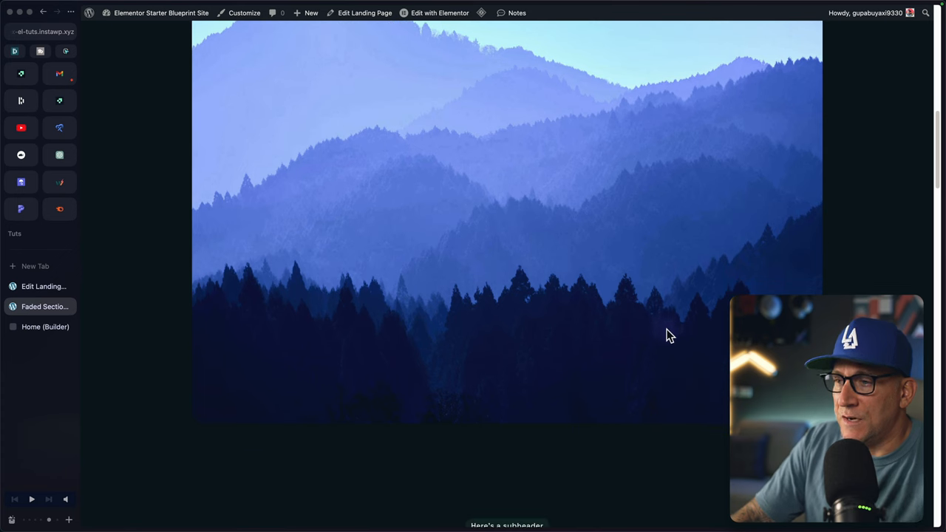
scroll("down", 3)
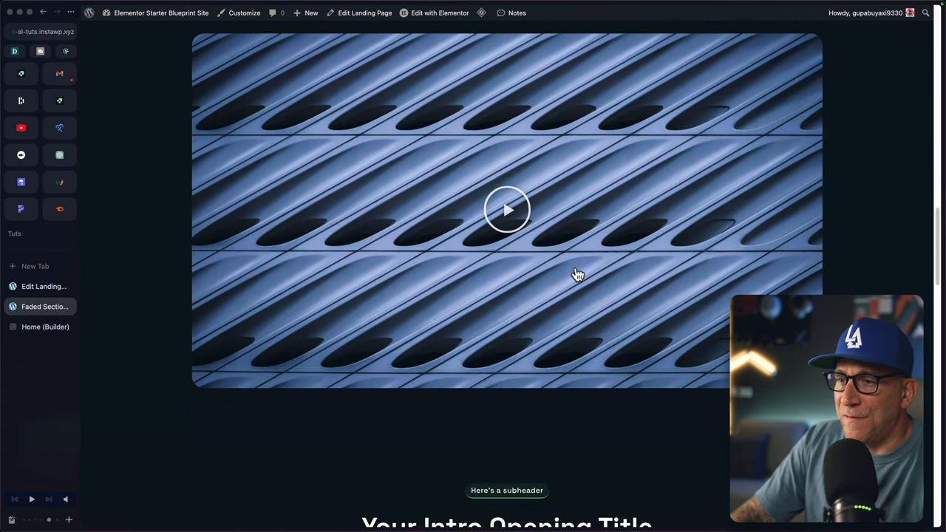
scroll("down", 3)
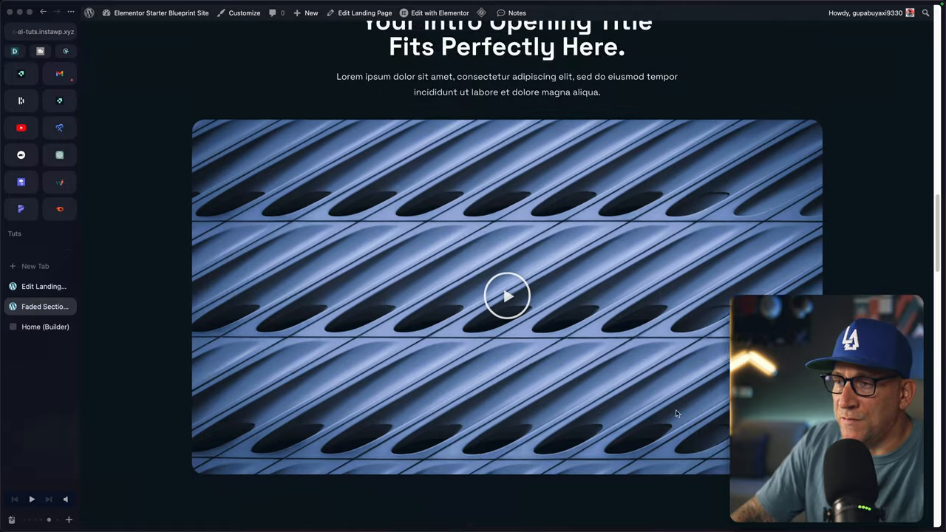
scroll("down", 3)
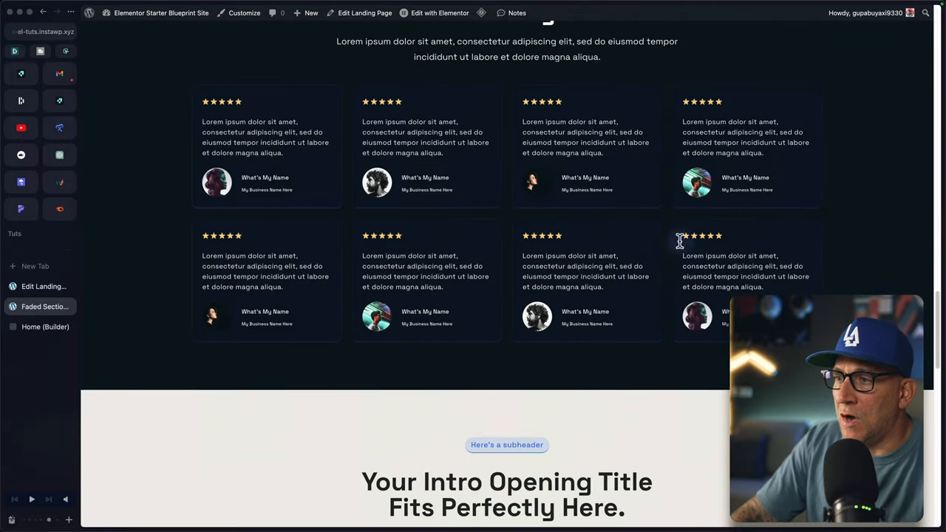
mouse_move(169, 287)
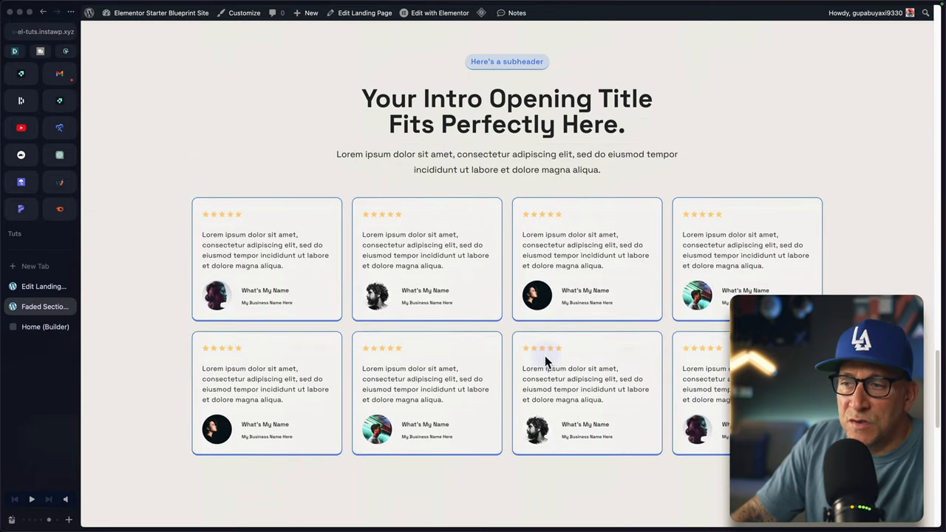
scroll("down", 3)
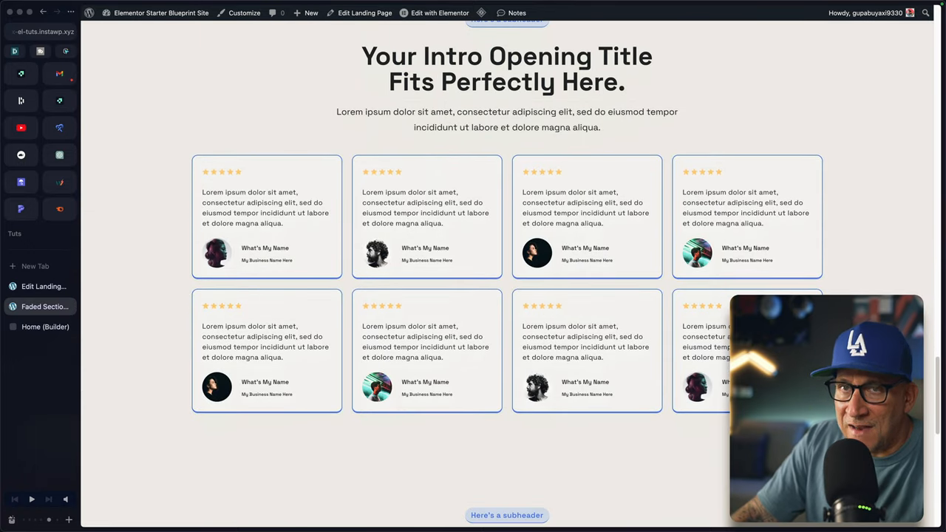
scroll("down", 3)
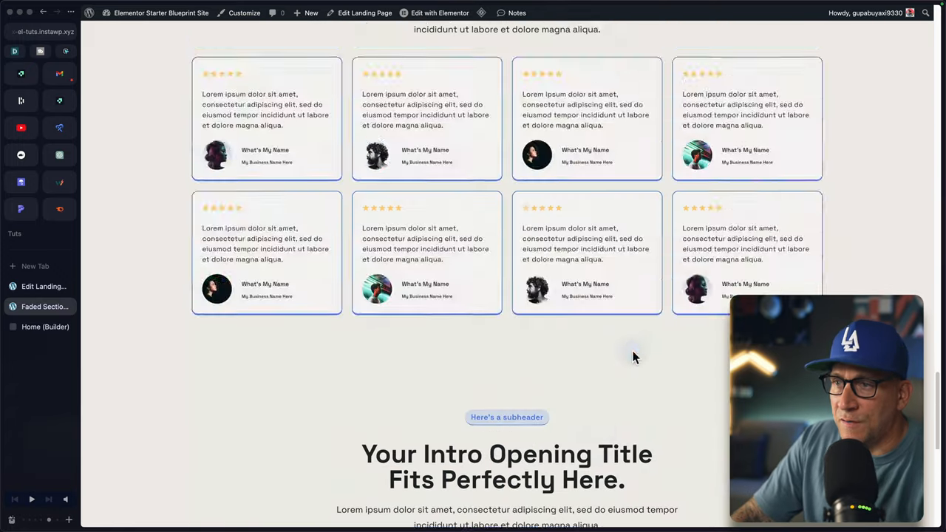
scroll("up", 3)
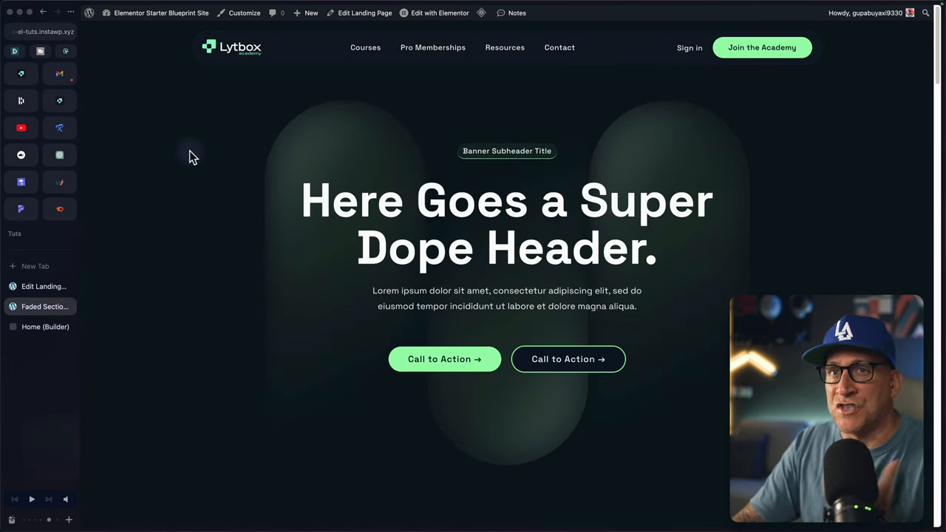
mouse_move(237, 151)
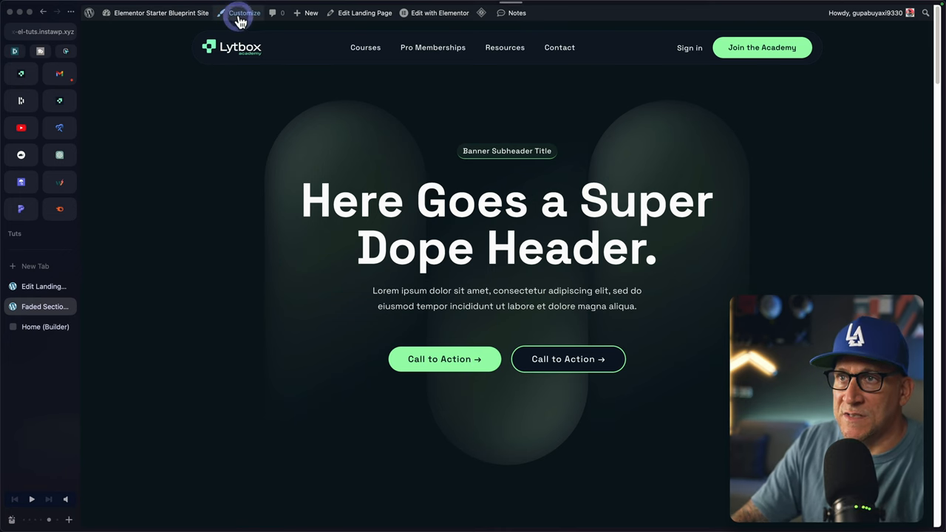
- In Customizer Additional CSS, add the .fade-section::before rule with z-index 1 and pointer-events none
left_click(244, 12)
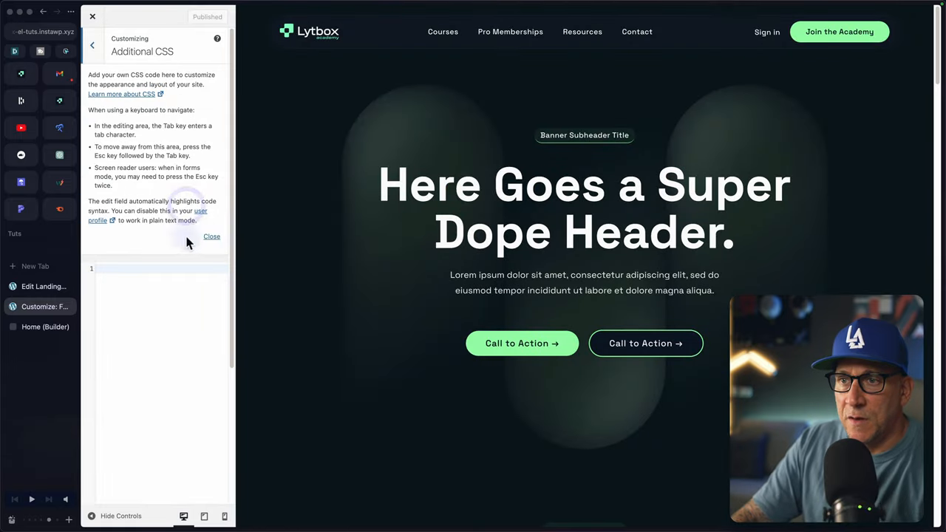
left_click(211, 236)
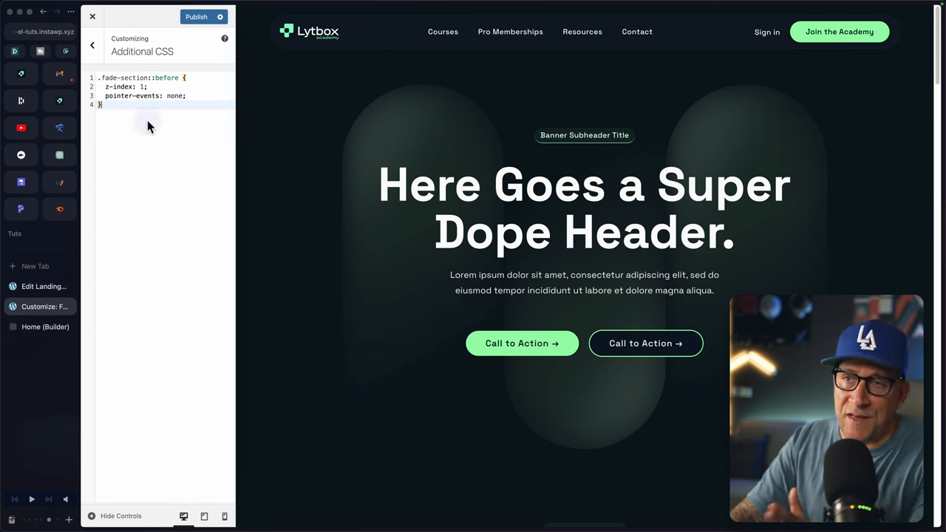
mouse_move(322, 286)
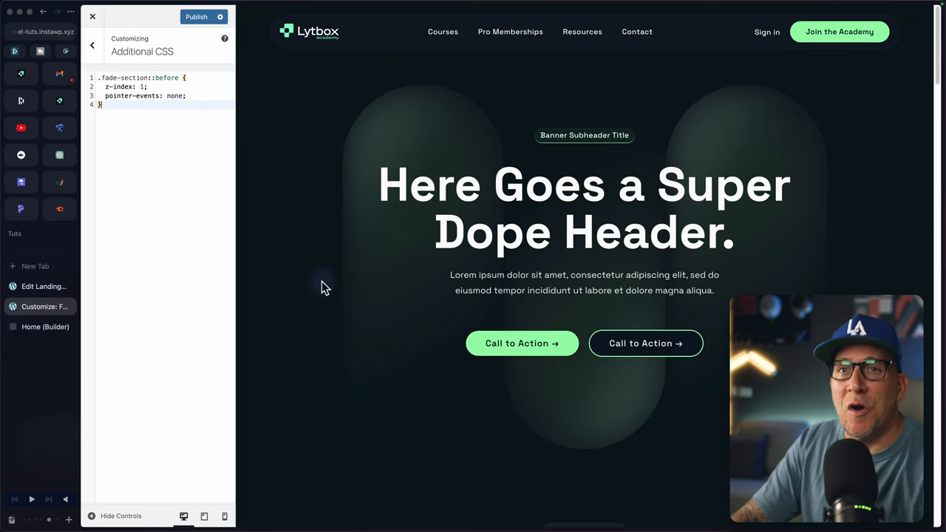
scroll("down", 3)
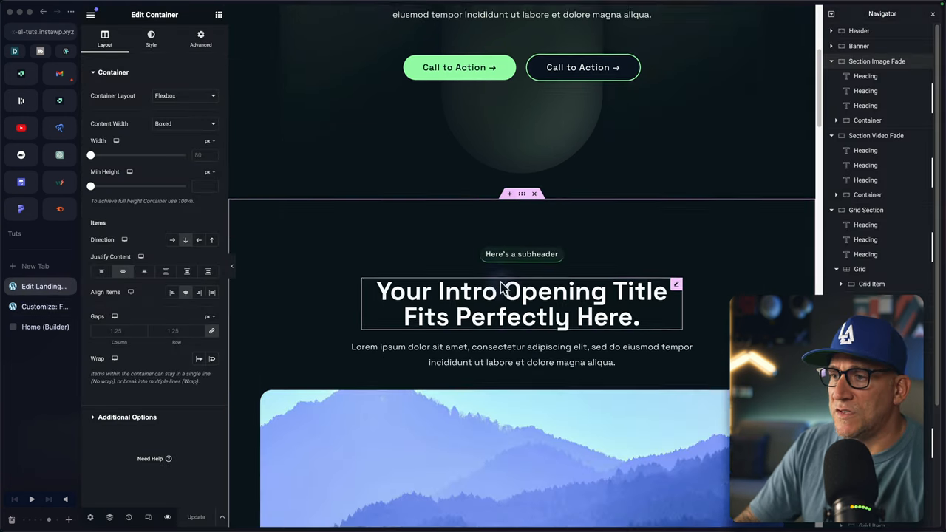
- Give the intro container the CSS class fade-section under Advanced
scroll("down", 3)
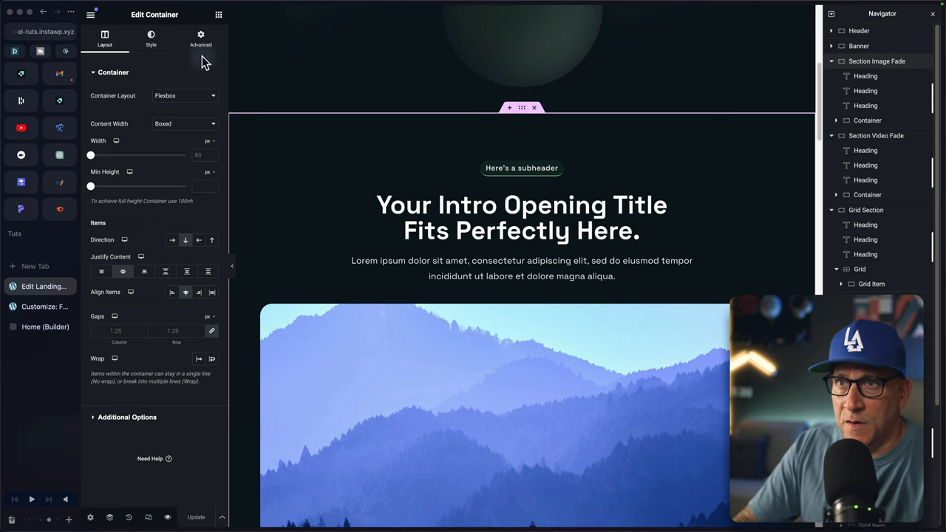
left_click(201, 38)
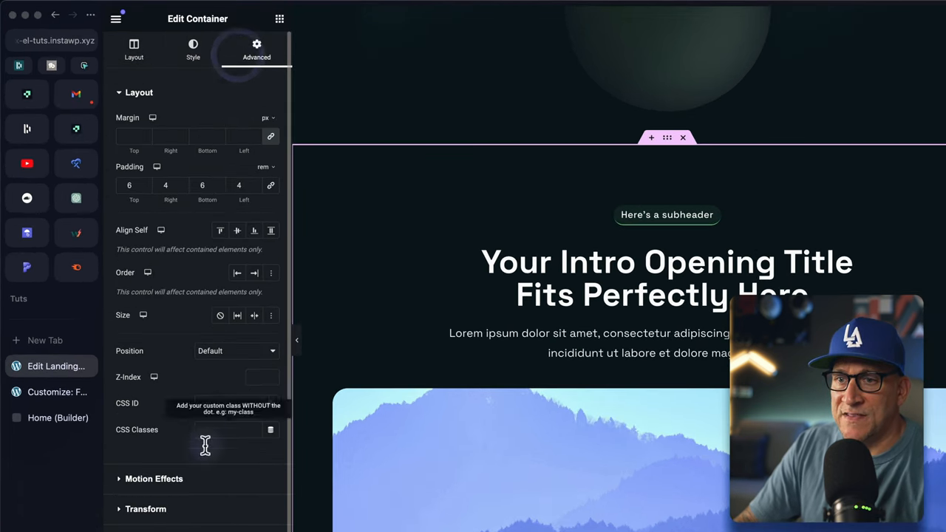
left_click(229, 428)
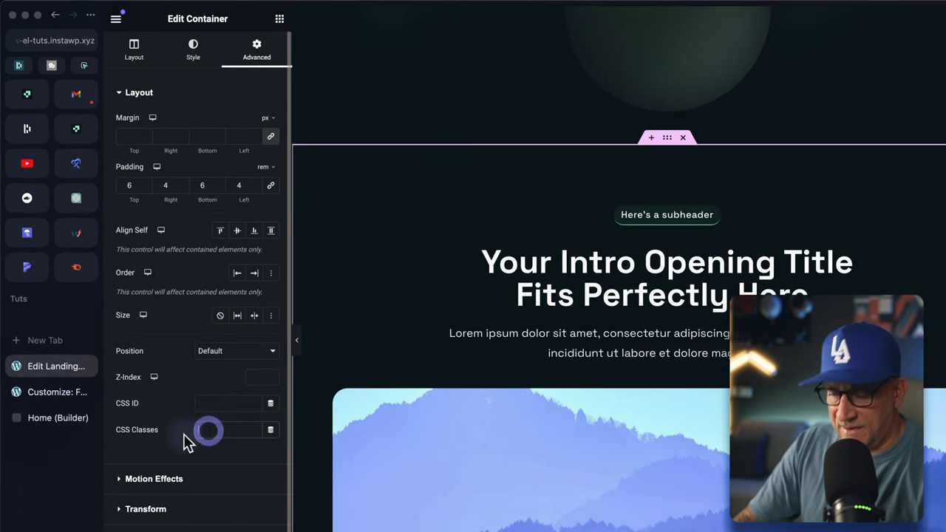
type("ade-section")
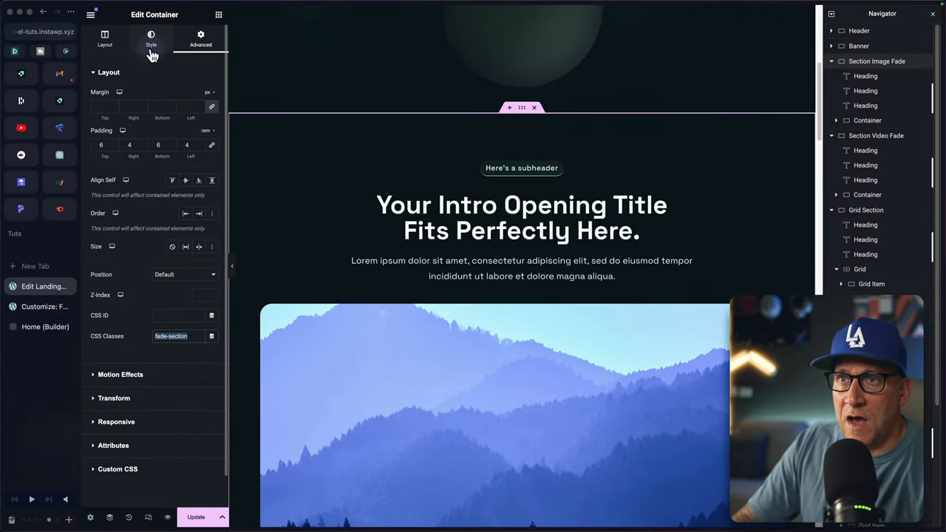
- Add a gradient background overlay with two dark colours at opacity 1 to the intro section
left_click(150, 38)
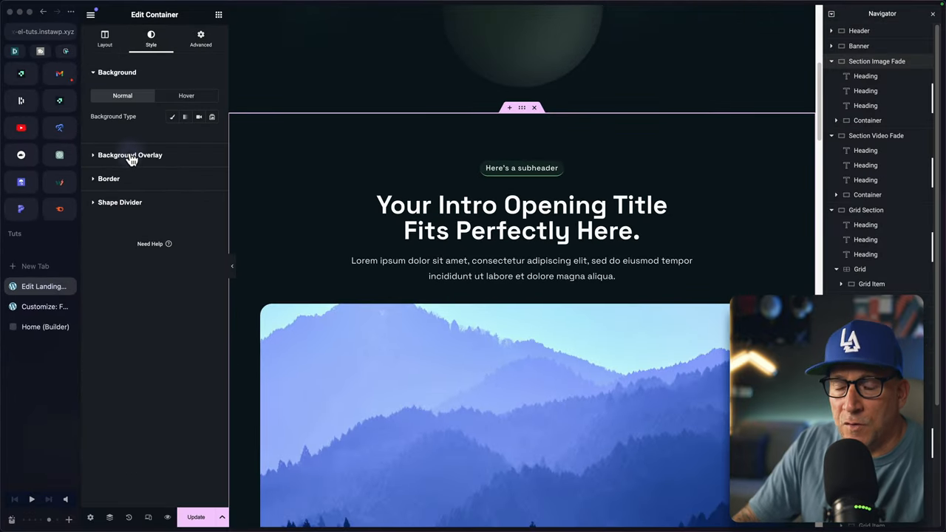
left_click(212, 139)
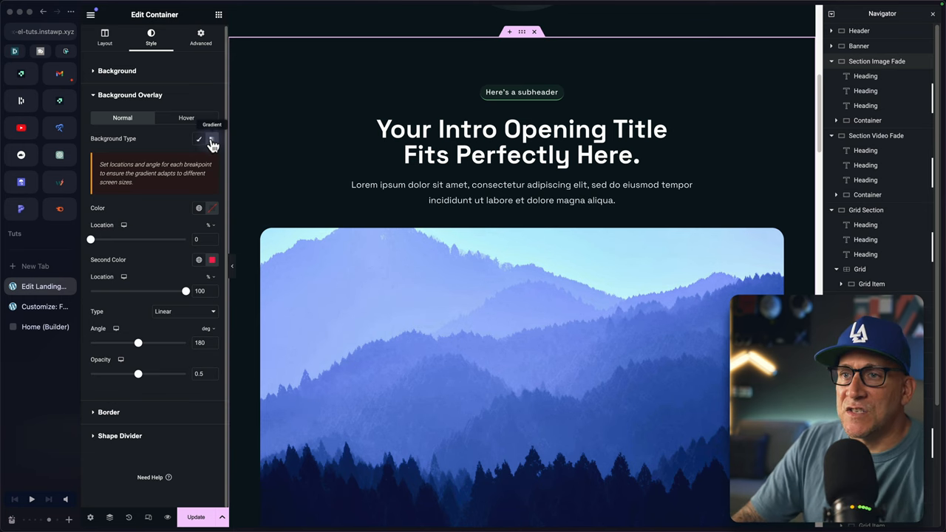
scroll("down", 3)
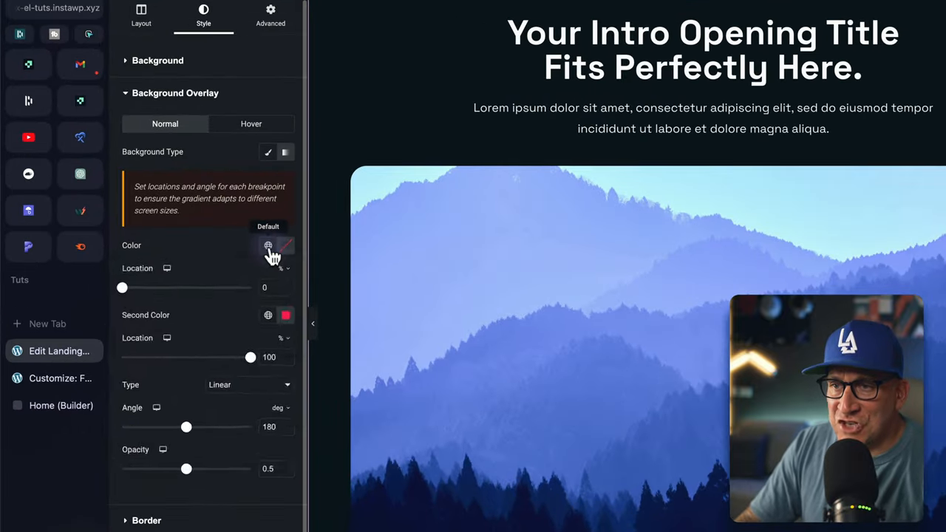
left_click(269, 245)
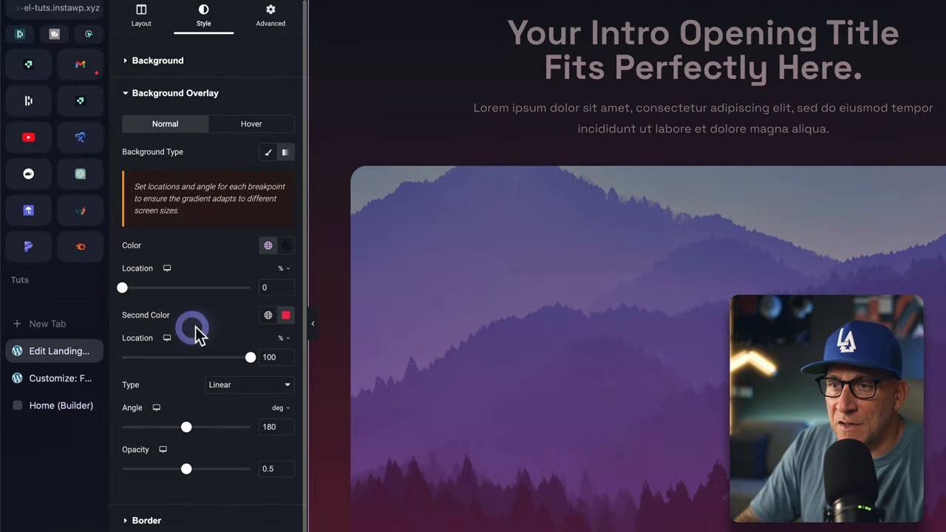
mouse_move(228, 318)
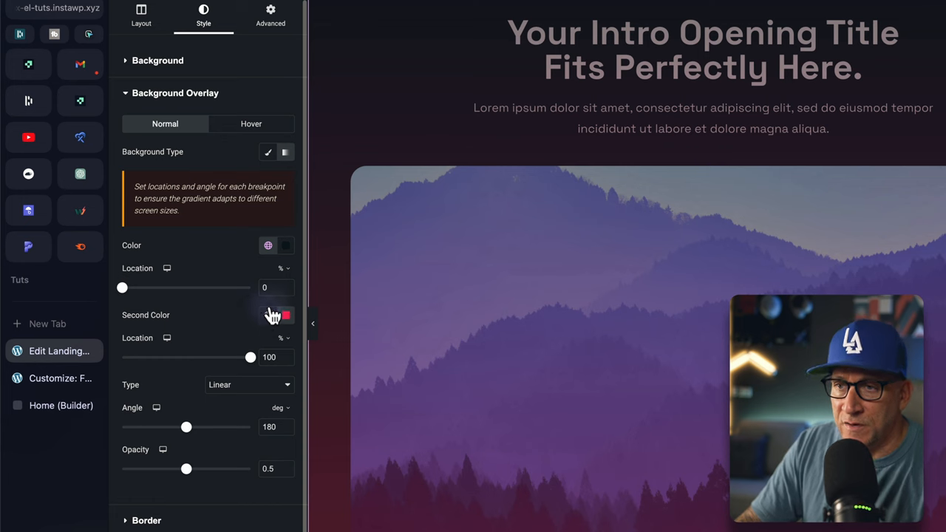
left_click(287, 316)
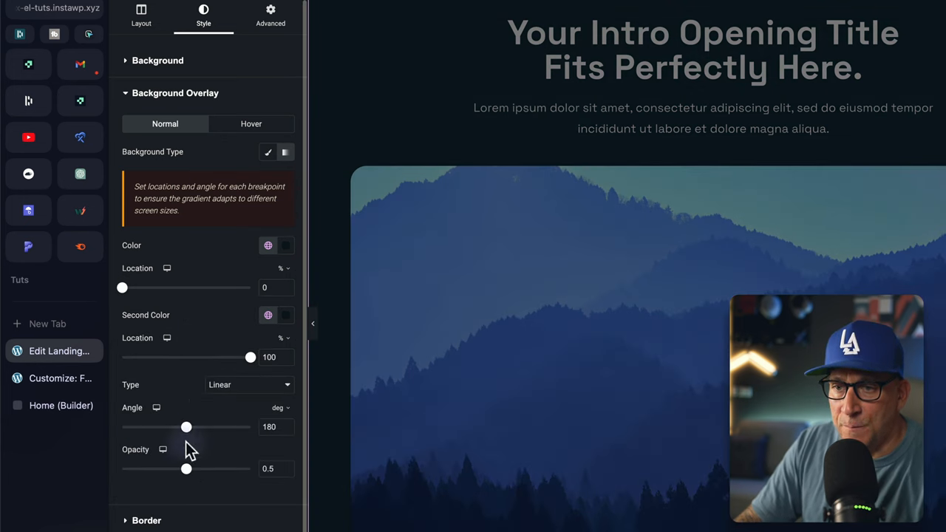
left_click_drag(186, 468, 228, 468)
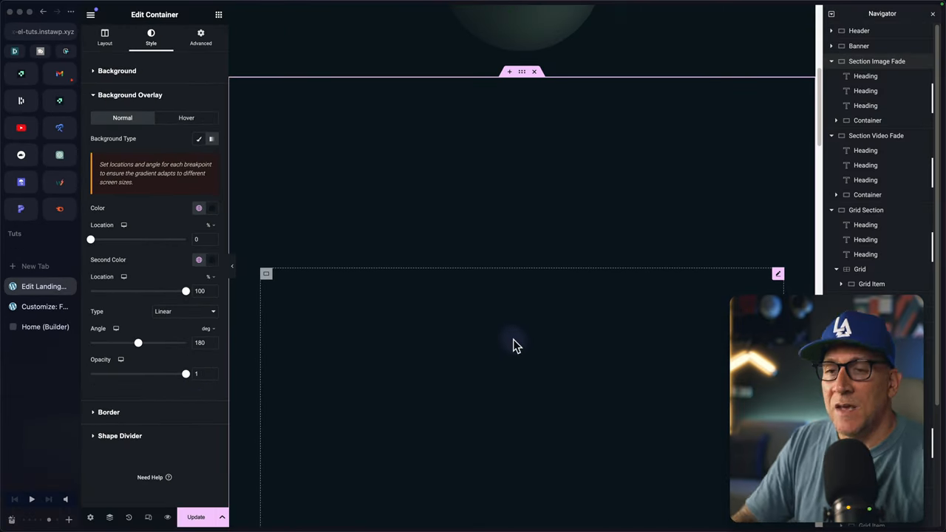
- Change the .fade-section::before z-index to 100 in Additional CSS
left_click(40, 306)
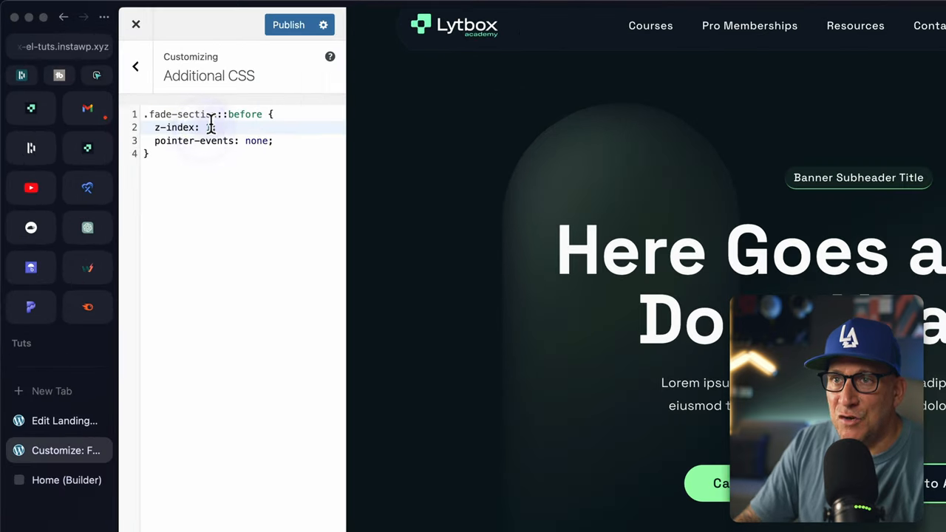
type("1")
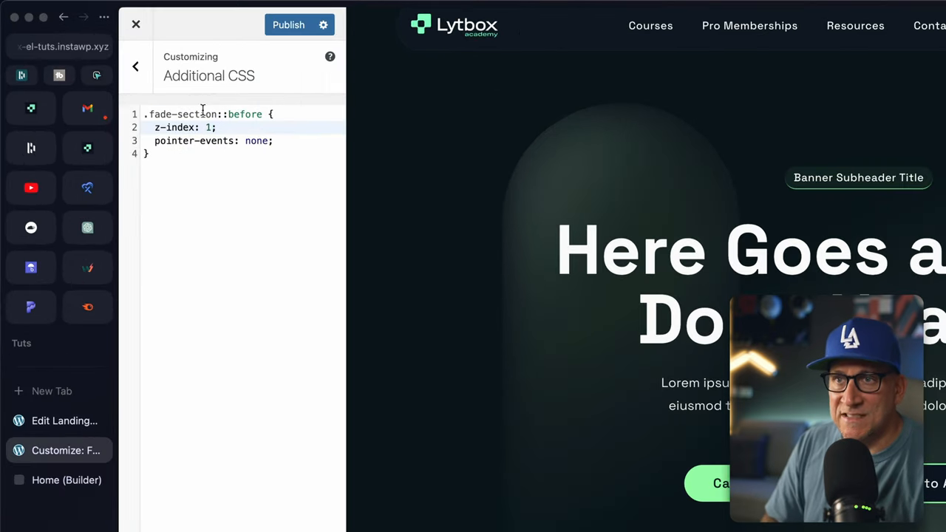
type("00")
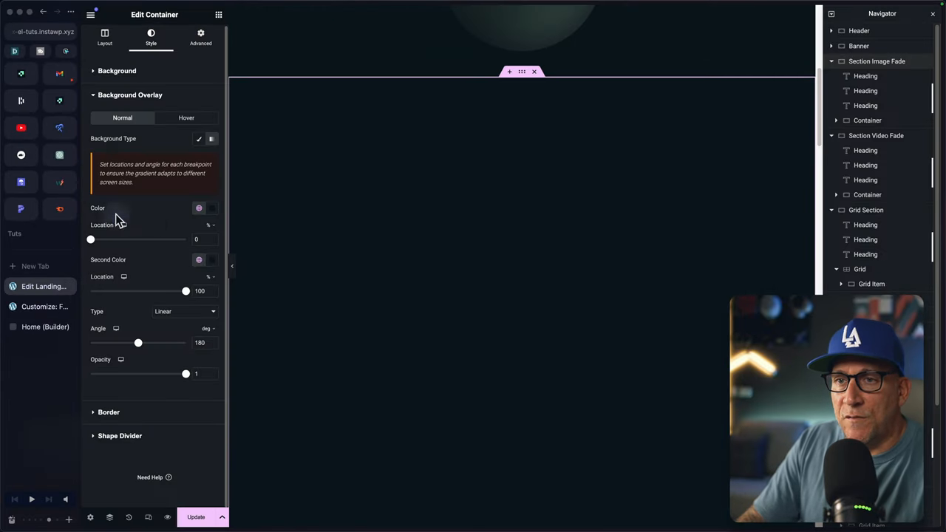
- Move the gradient's first and second colour locations so the mountain image fades dark at the bottom
left_click(213, 207)
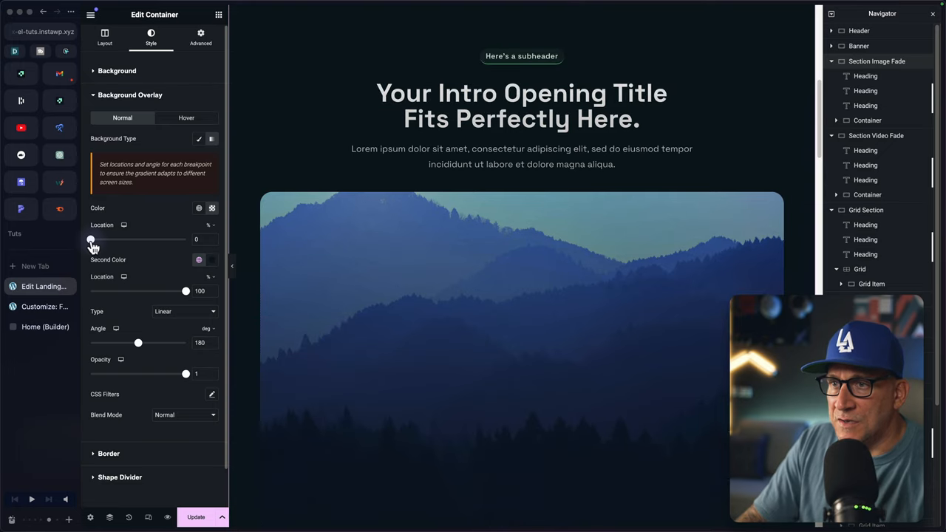
left_click_drag(90, 239, 121, 239)
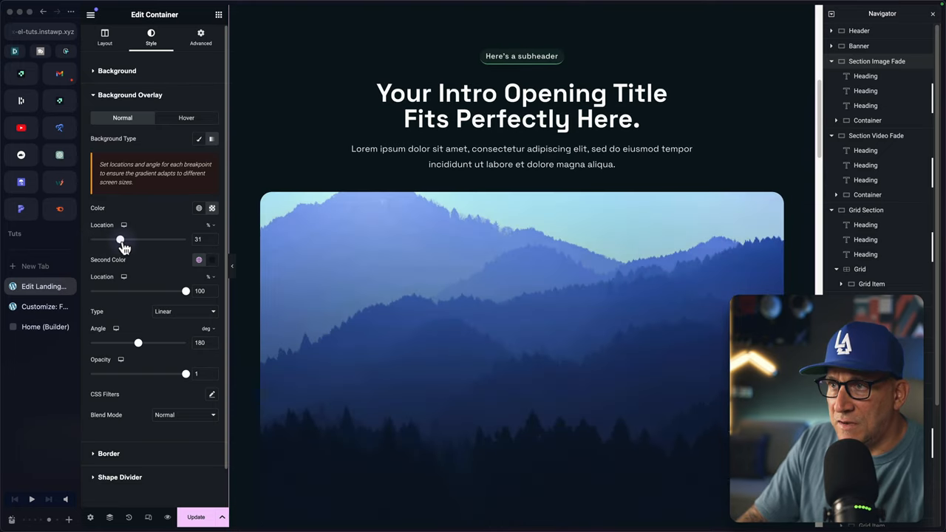
left_click_drag(122, 239, 147, 240)
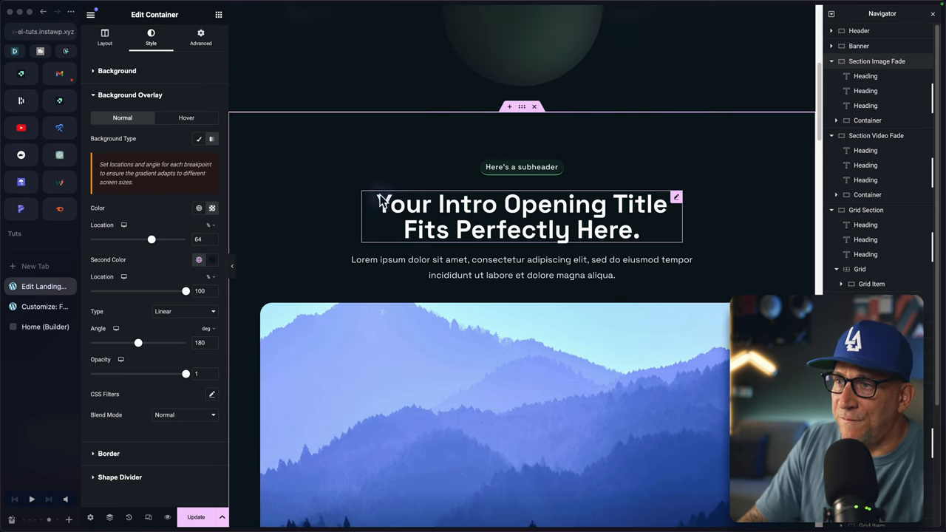
scroll("down", 3)
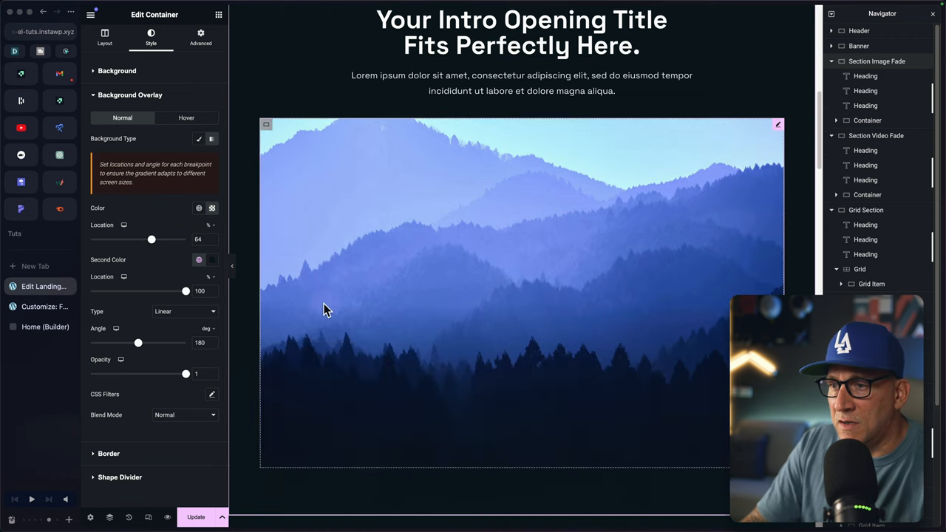
left_click_drag(151, 240, 161, 240)
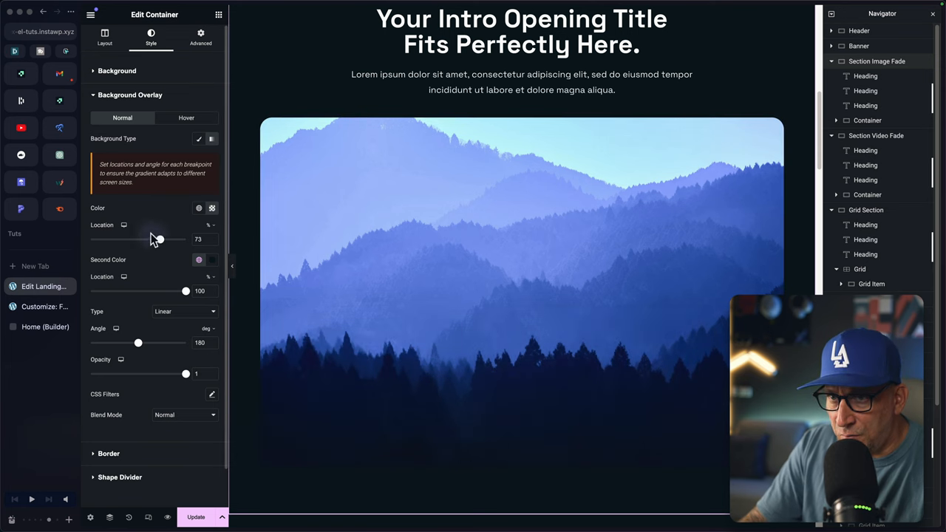
left_click_drag(158, 239, 163, 239)
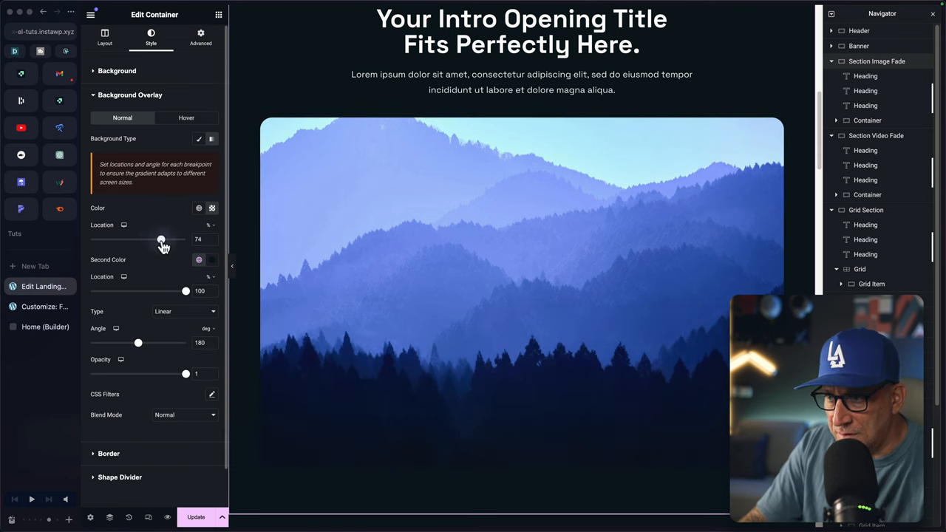
left_click_drag(161, 240, 166, 239)
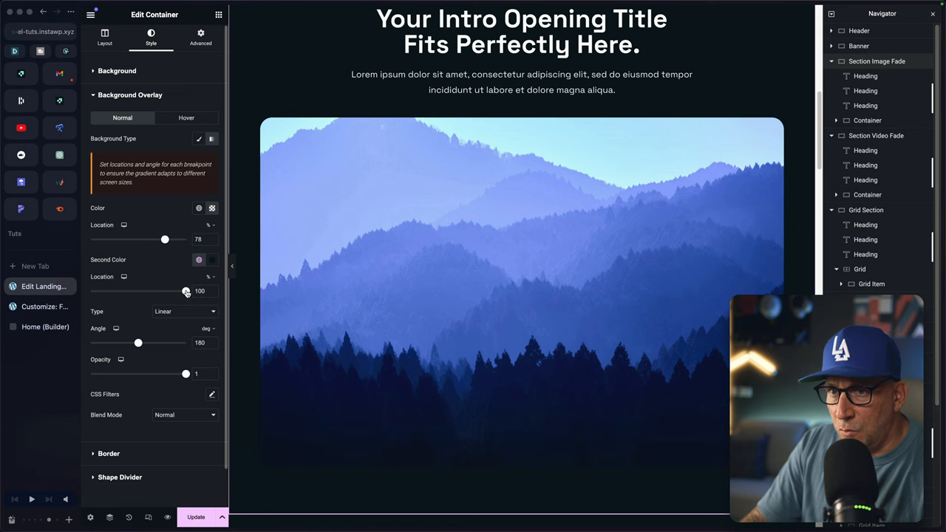
left_click_drag(186, 289, 163, 290)
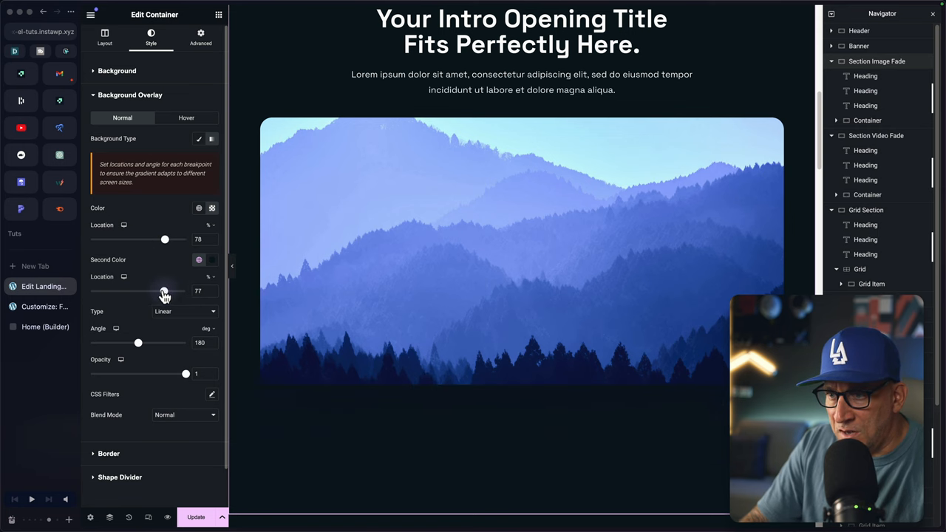
left_click_drag(166, 290, 180, 290)
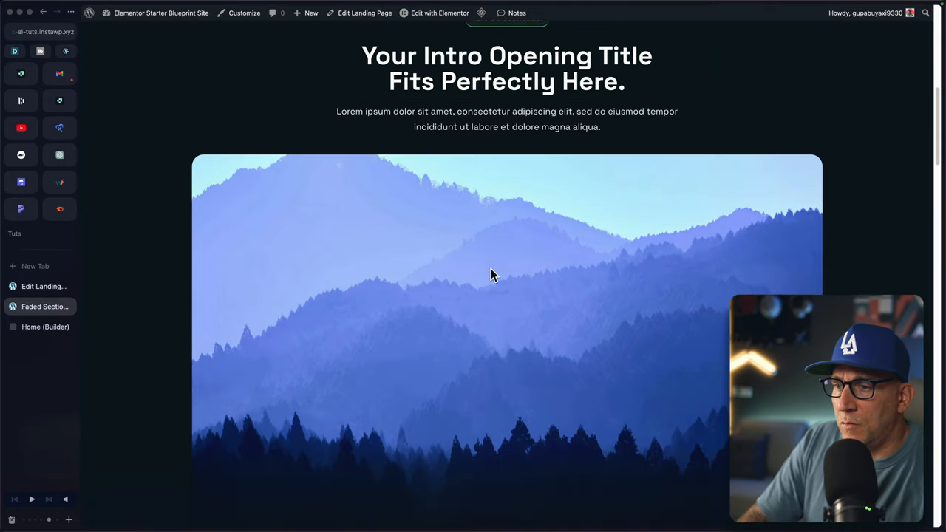
- Scroll the live page to check the faded mountain image section
scroll("down", 3)
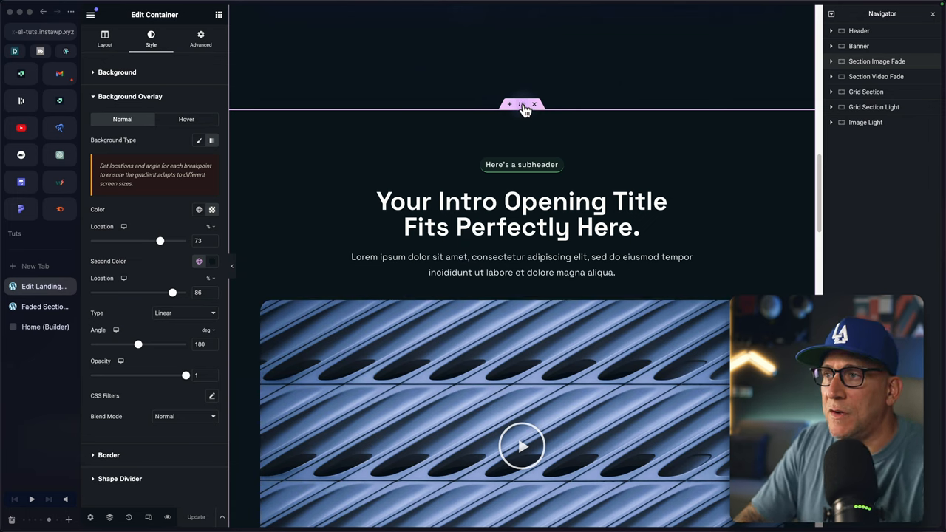
- Give the video section a CSS class and a two-colour gradient overlay at opacity 1
left_click(104, 38)
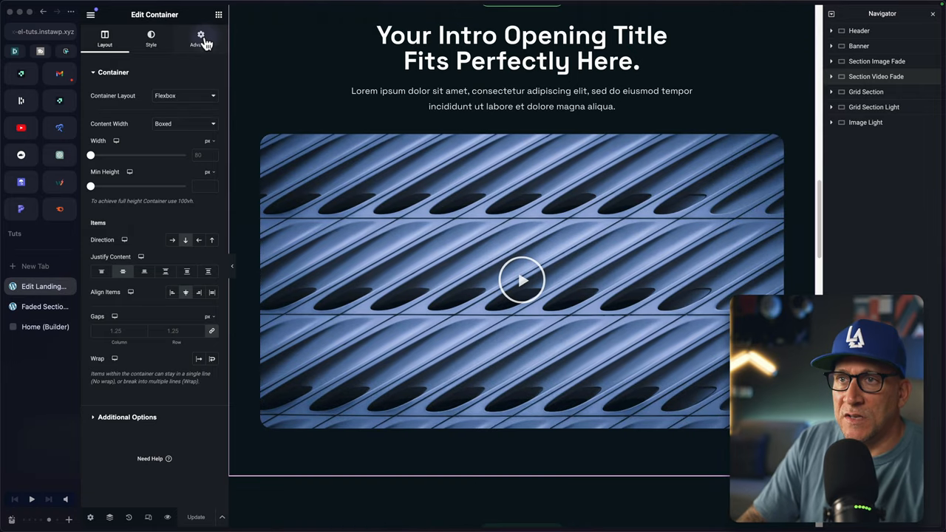
left_click(201, 38)
type("fadesection")
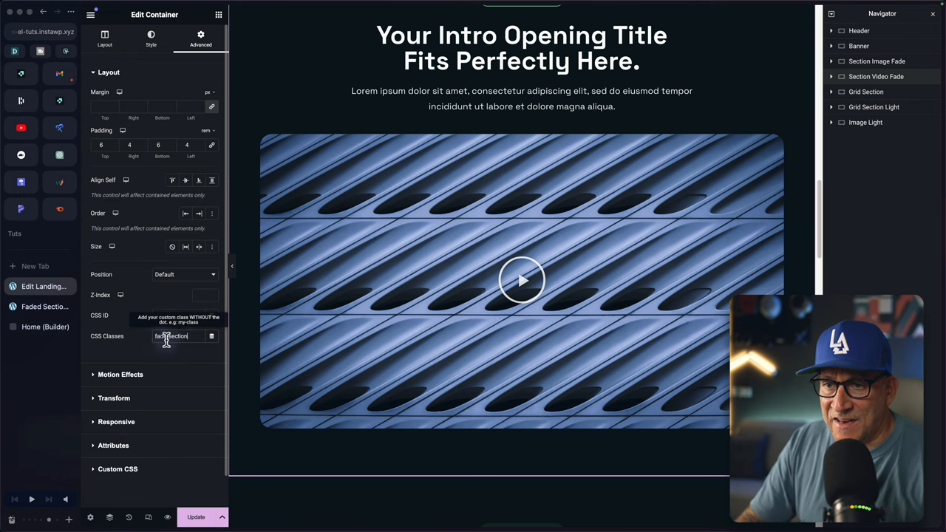
left_click(151, 38)
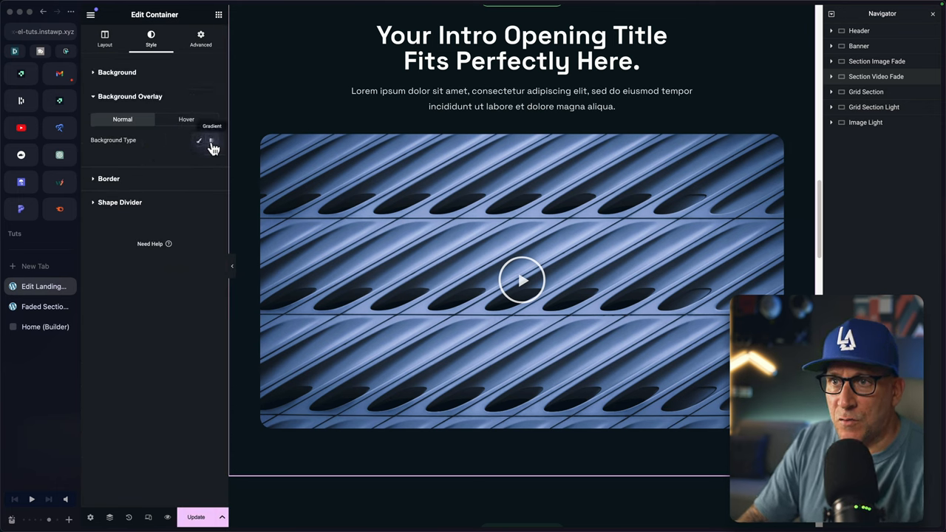
left_click(213, 140)
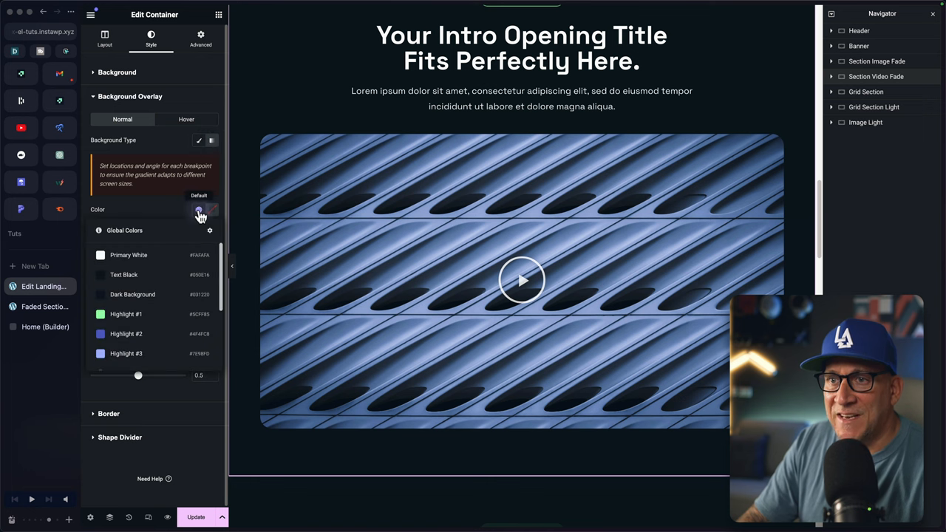
left_click(199, 210)
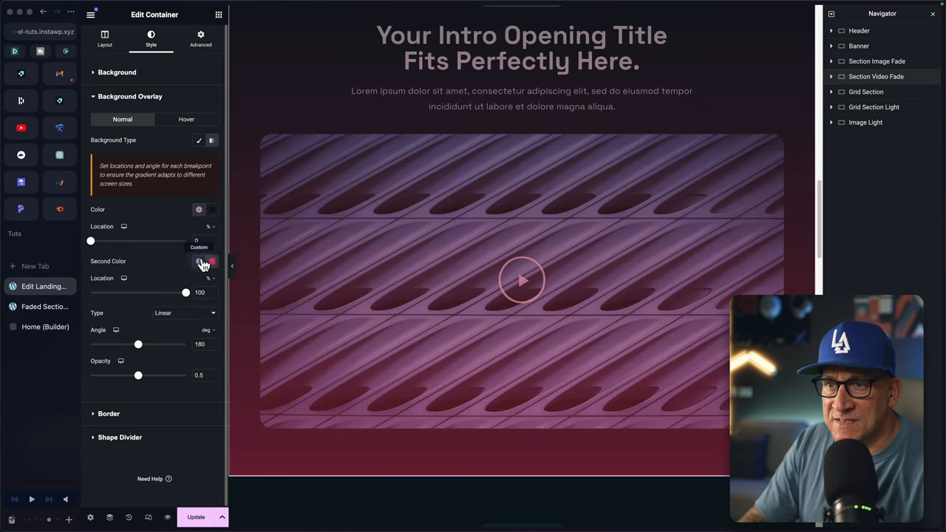
left_click(198, 260)
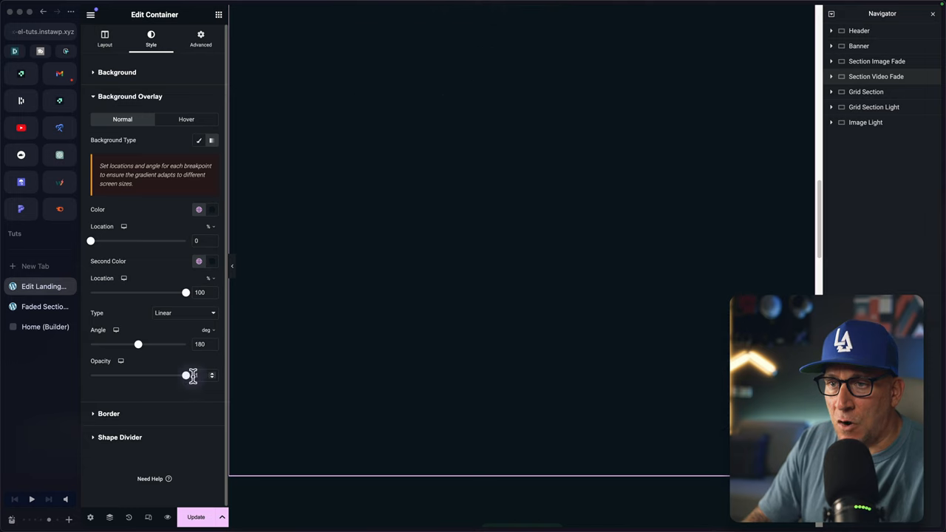
left_click(198, 209)
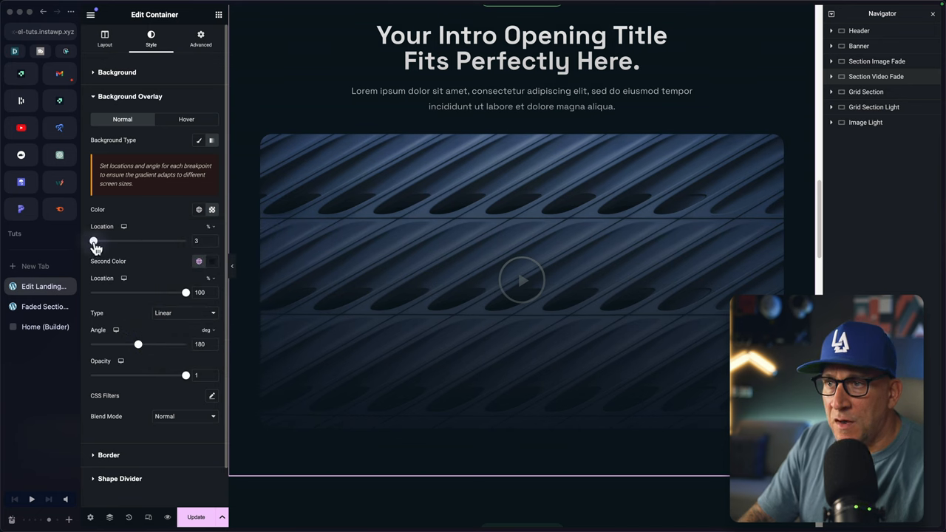
- Set the video overlay's colour locations near 70 and 90 so the video fades dark at the bottom
left_click_drag(92, 241, 121, 241)
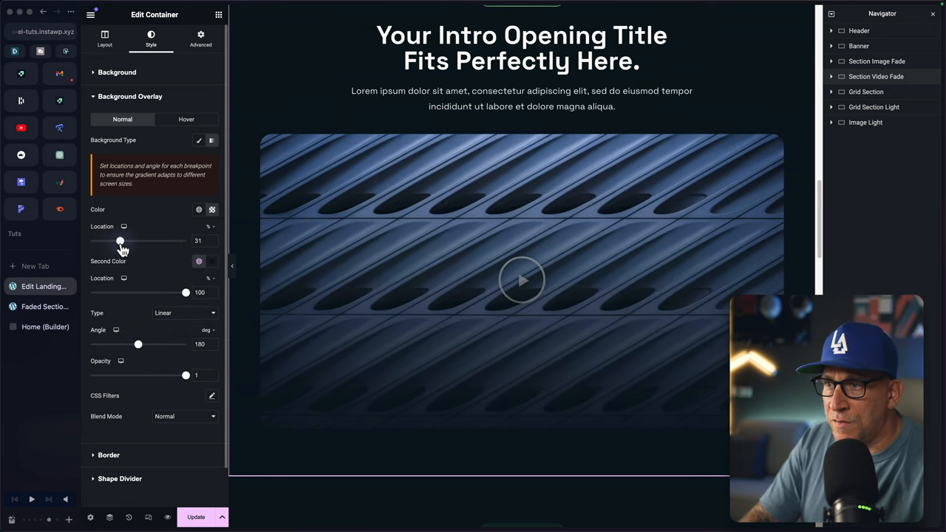
left_click_drag(121, 241, 141, 240)
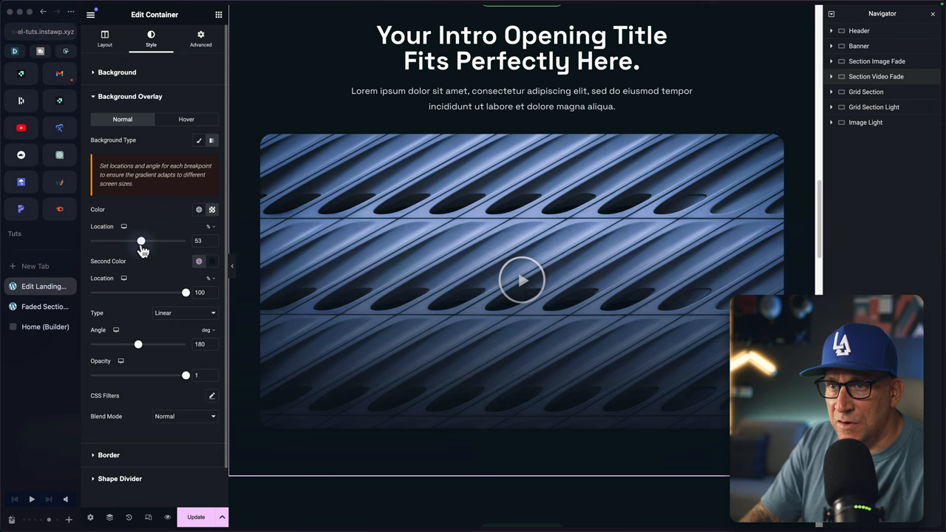
left_click_drag(140, 242, 145, 242)
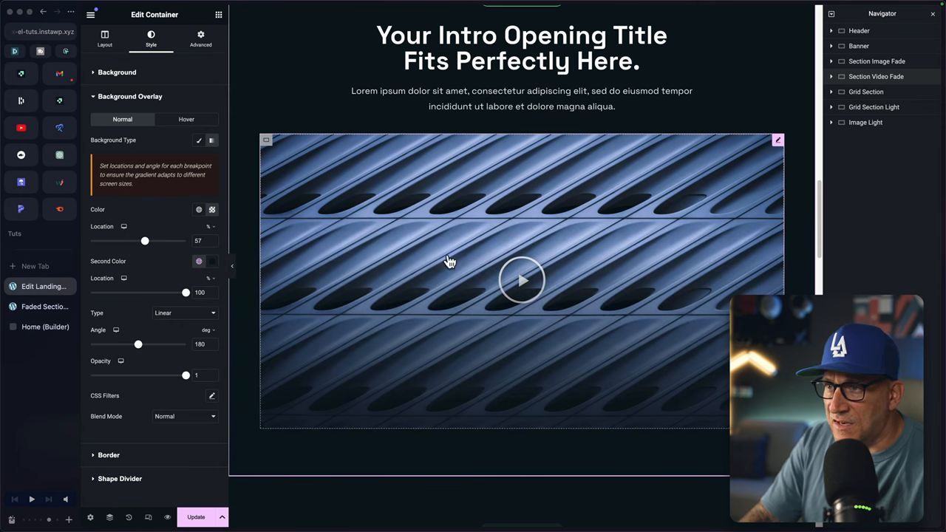
left_click_drag(144, 241, 152, 241)
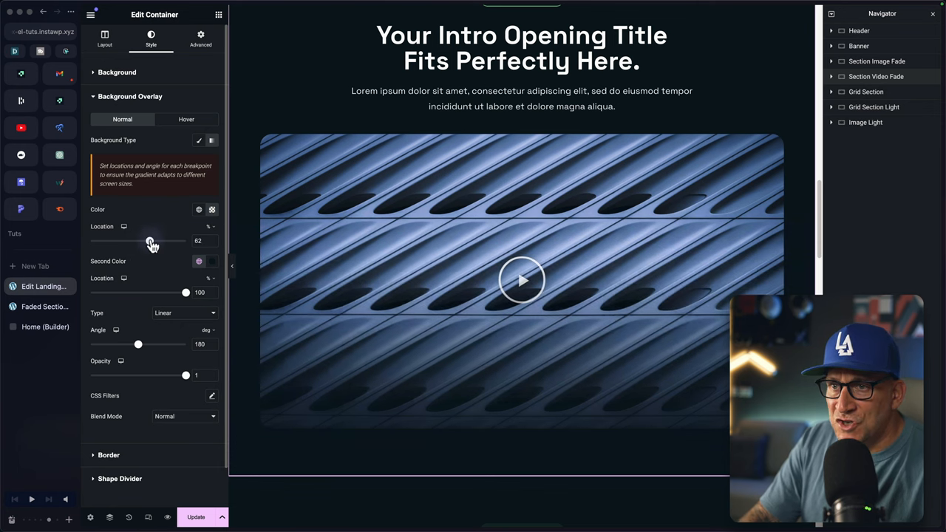
left_click_drag(150, 240, 159, 240)
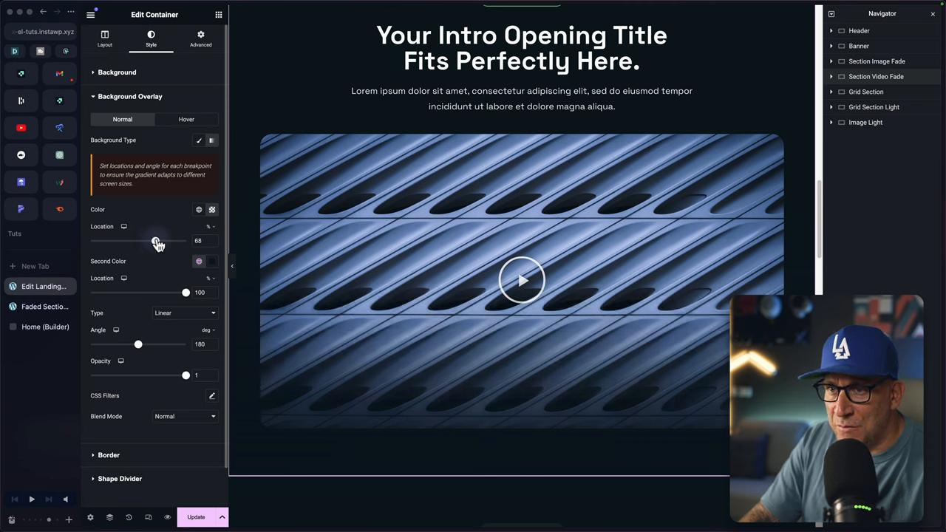
left_click_drag(153, 239, 157, 240)
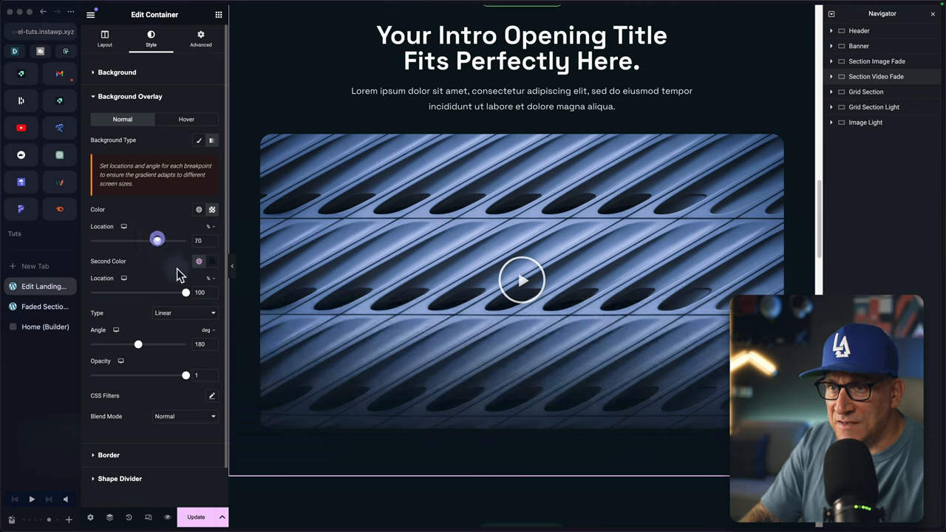
left_click_drag(186, 293, 176, 292)
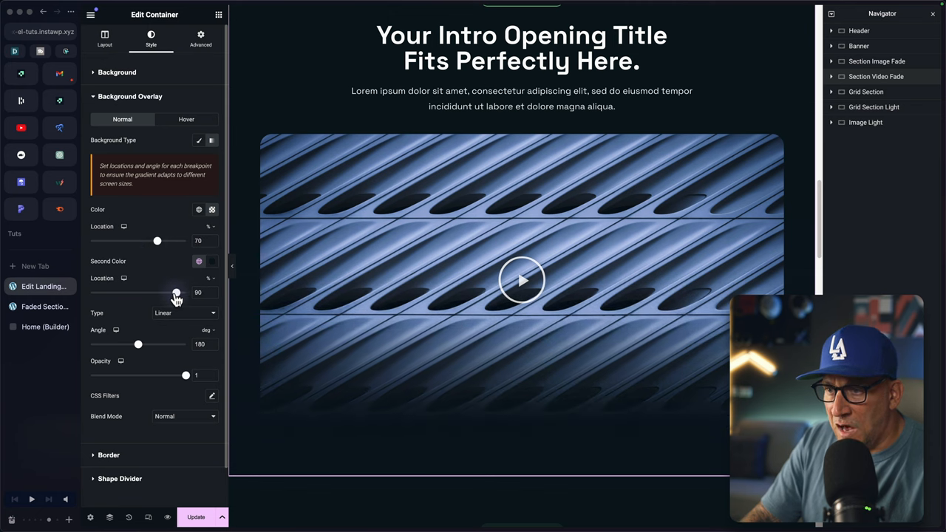
left_click_drag(176, 293, 171, 293)
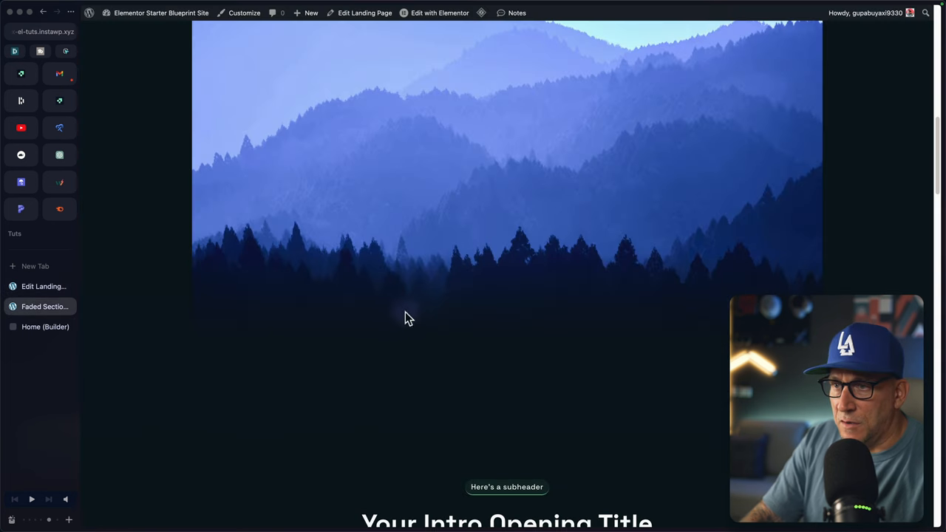
- Scroll the live page to check the faded sections
scroll("down", 3)
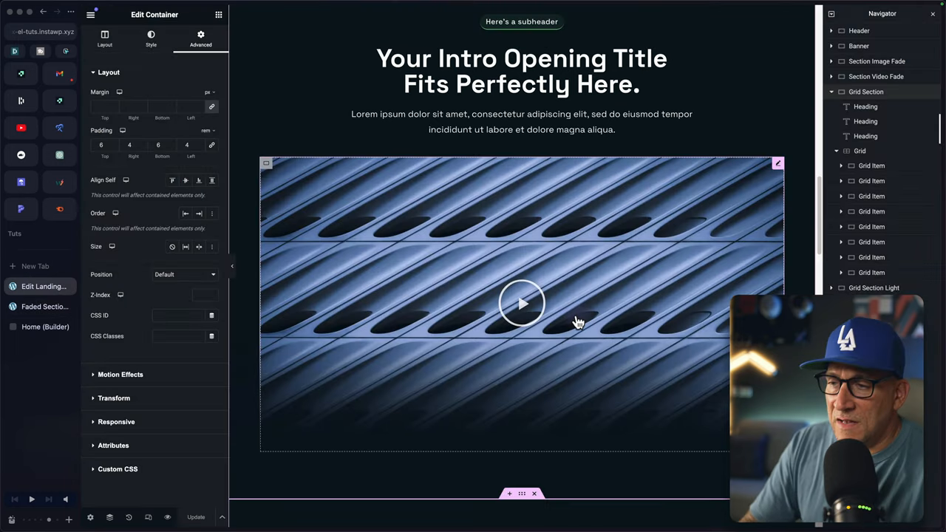
- Scroll to the testimonial grid section and give it a custom CSS class
scroll("down", 3)
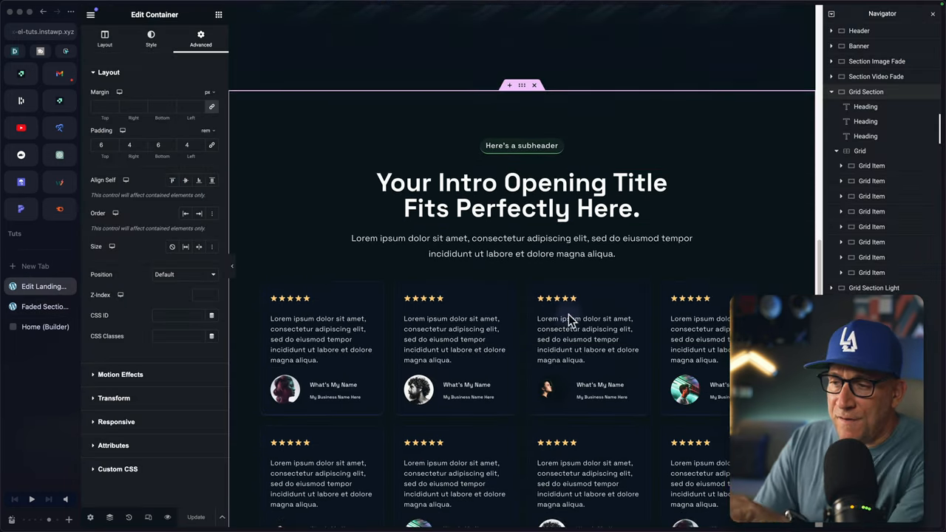
scroll("down", 3)
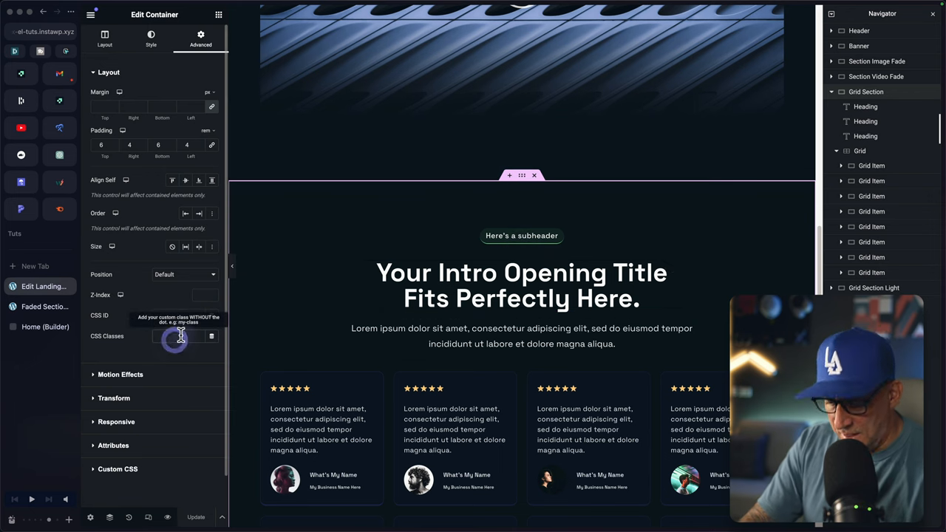
left_click(150, 38)
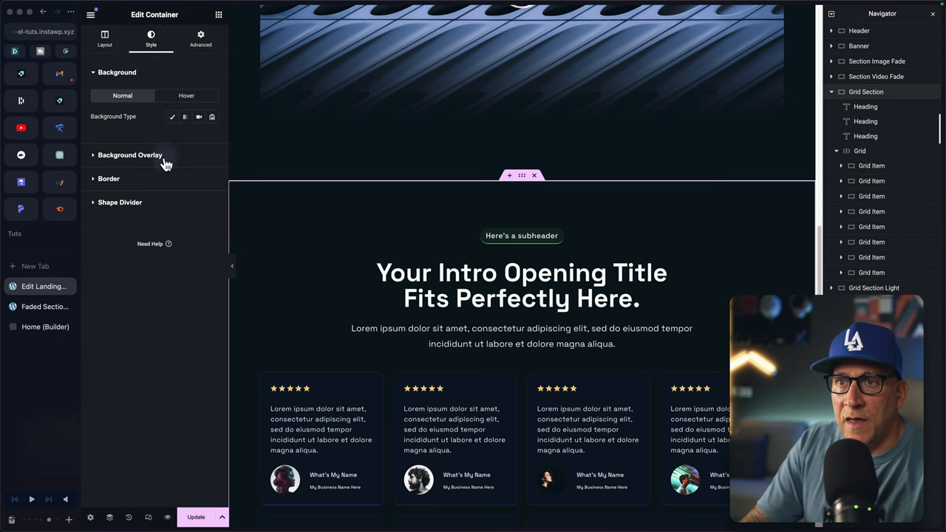
- Add a gradient overlay to the grid section with the dark colour starting around 80%
left_click(130, 155)
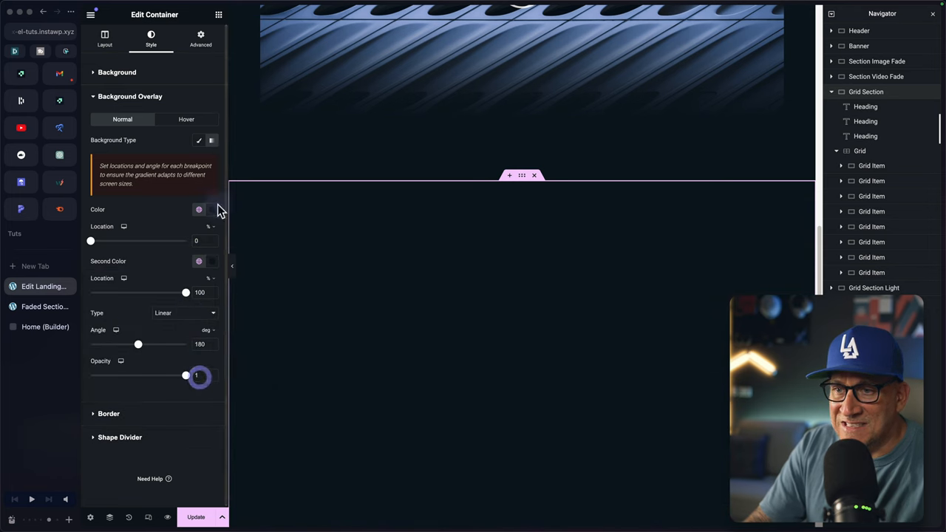
left_click(198, 210)
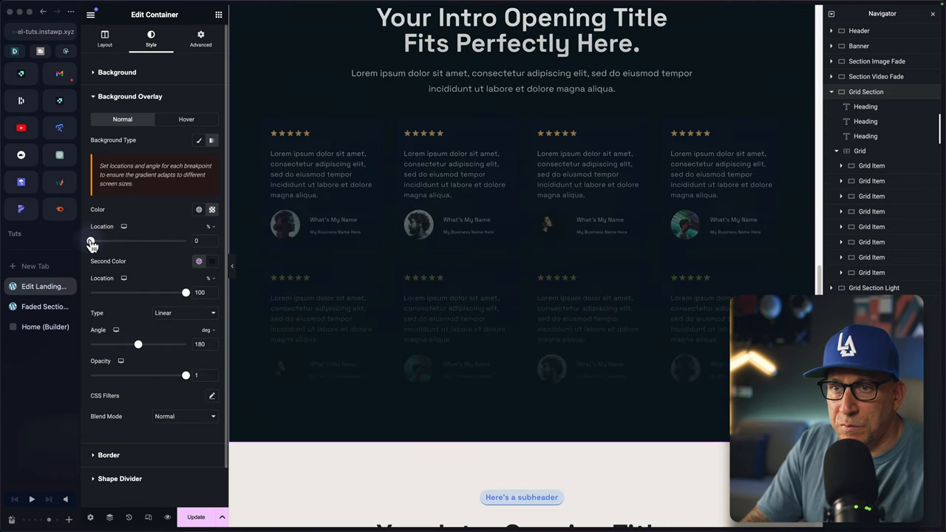
left_click_drag(92, 241, 136, 241)
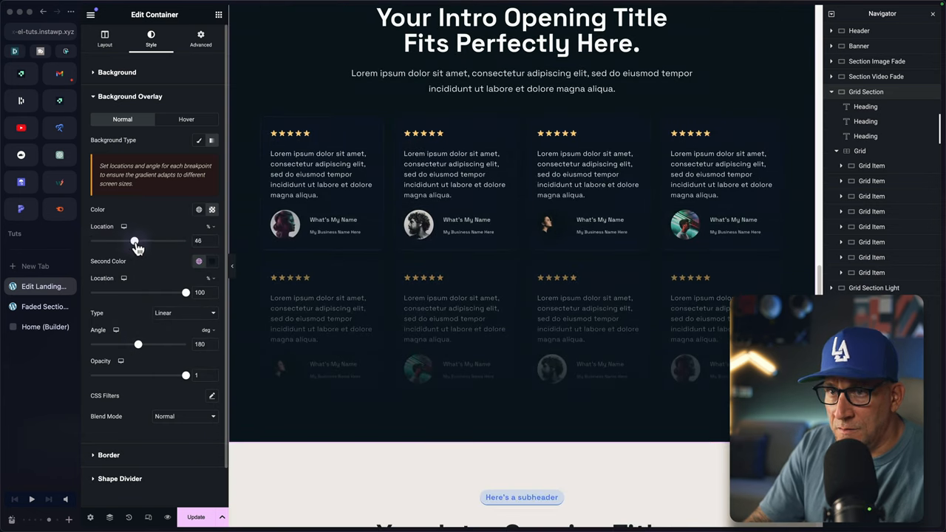
left_click_drag(134, 241, 165, 241)
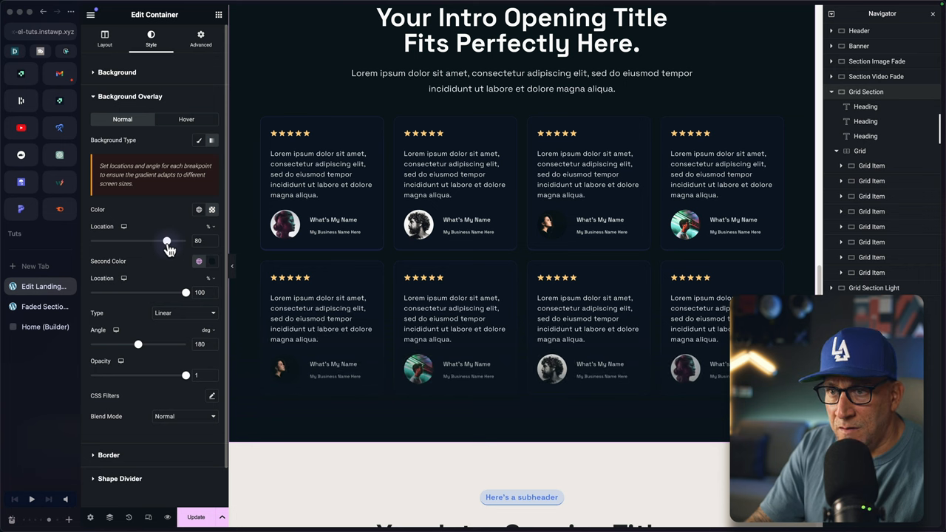
left_click_drag(186, 292, 178, 292)
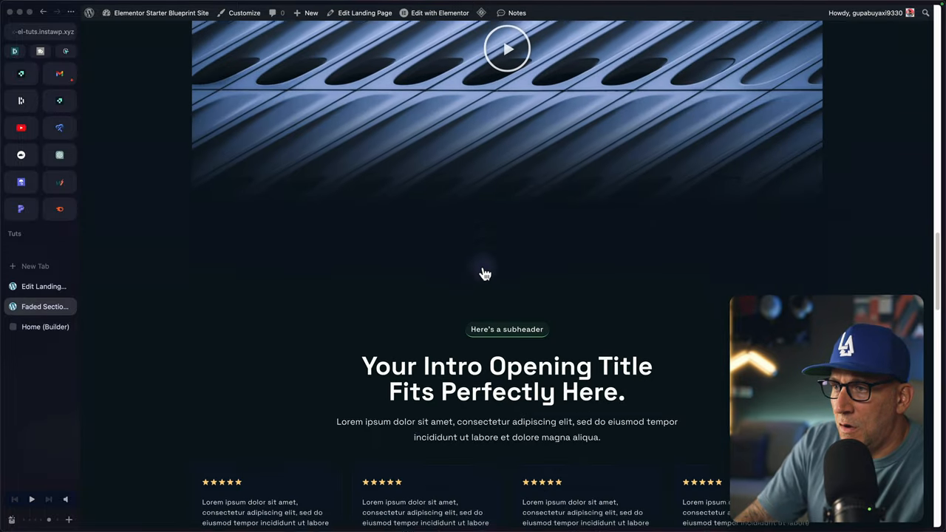
- Scroll the live preview down to the dark testimonial grid section
scroll("down", 3)
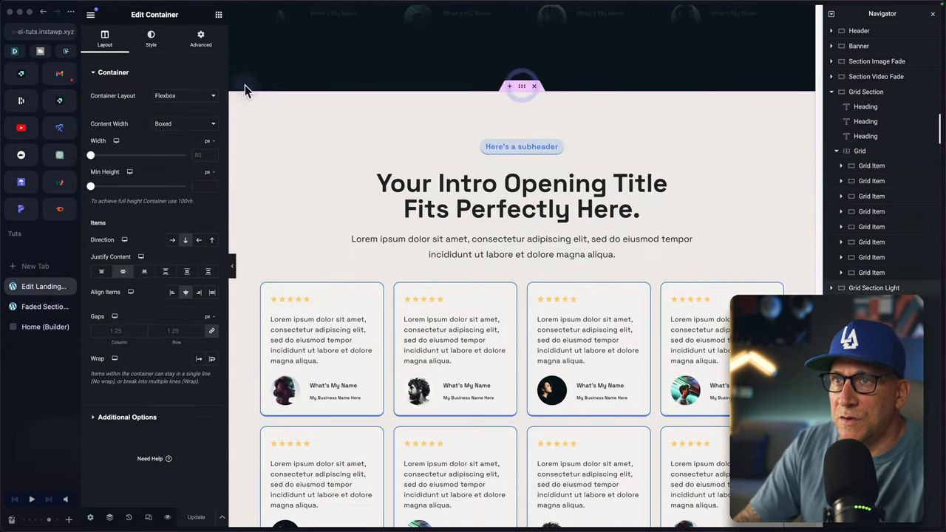
- Give the light grid section the class fade-section and a Gradient background overlay
left_click(200, 38)
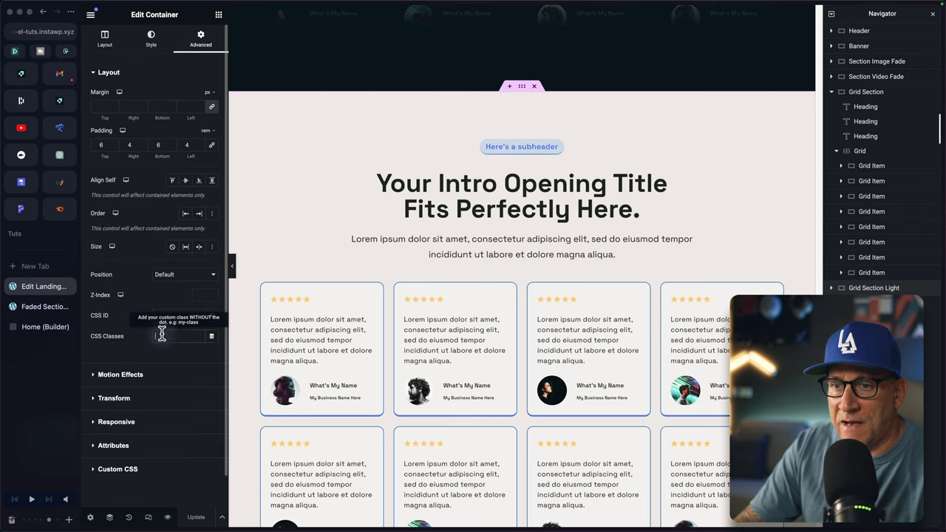
type("fade-section")
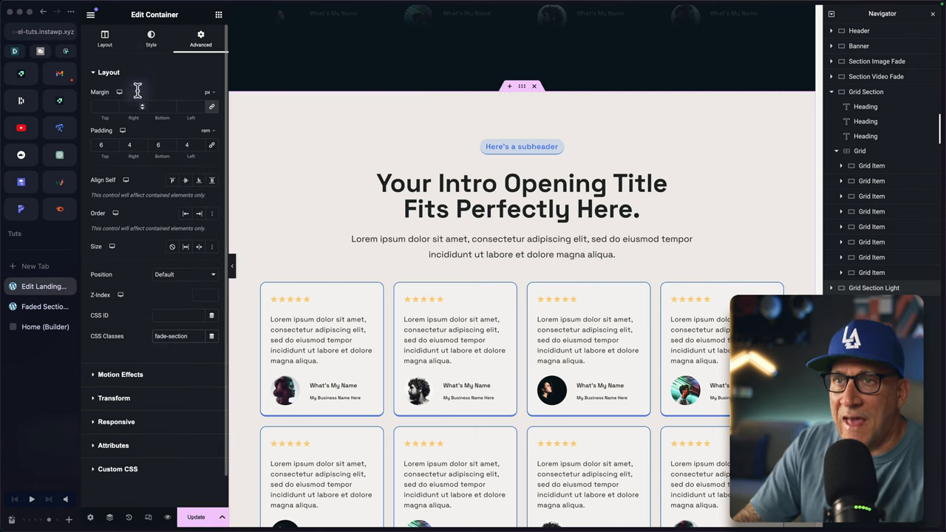
left_click(150, 37)
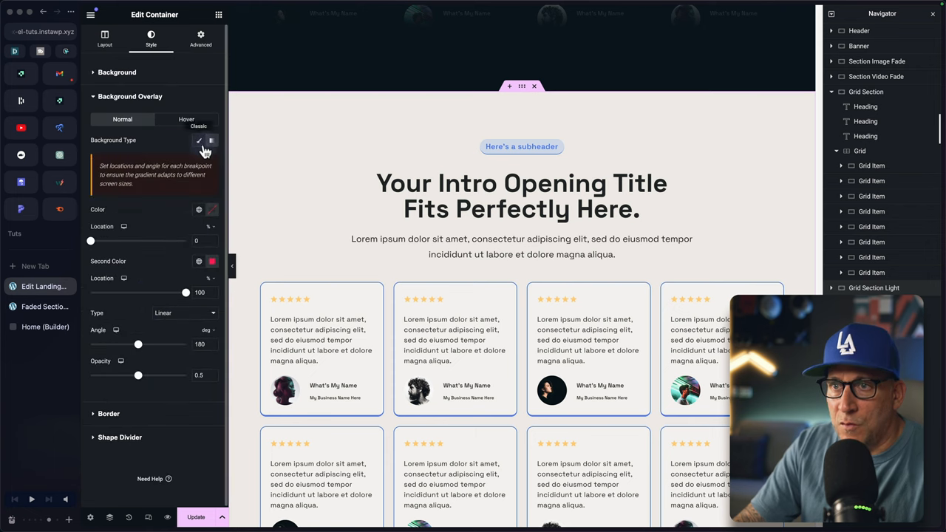
left_click(200, 140)
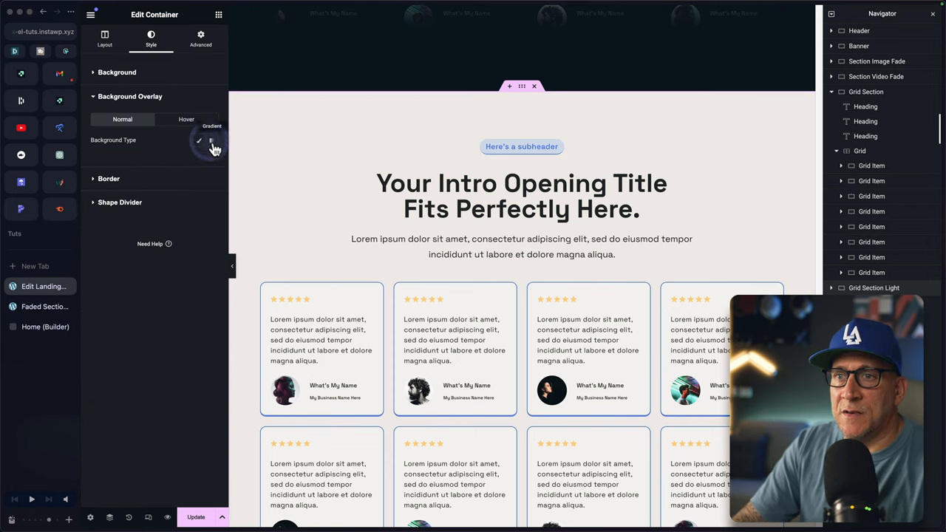
left_click(212, 141)
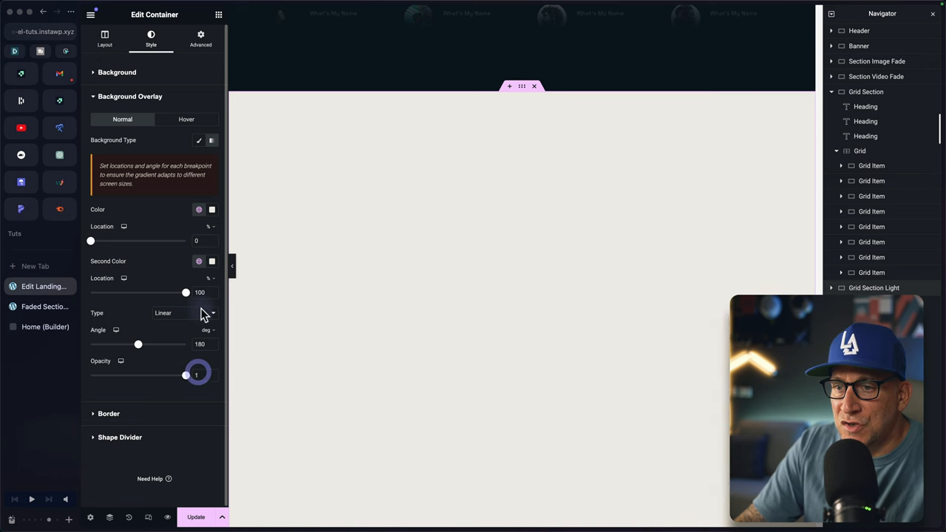
- Tune the gradient Location sliders to about 72 and 90 so the bottom cards fade out
left_click(213, 210)
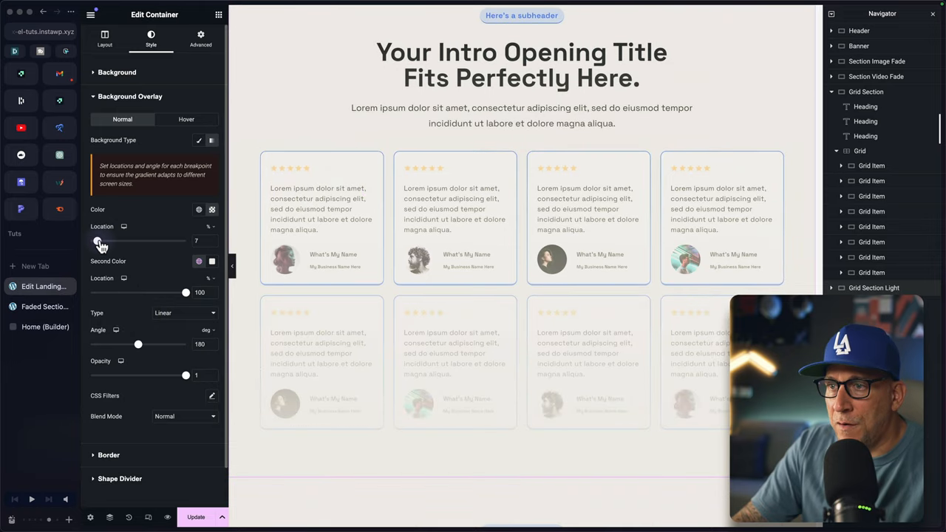
left_click_drag(100, 241, 145, 241)
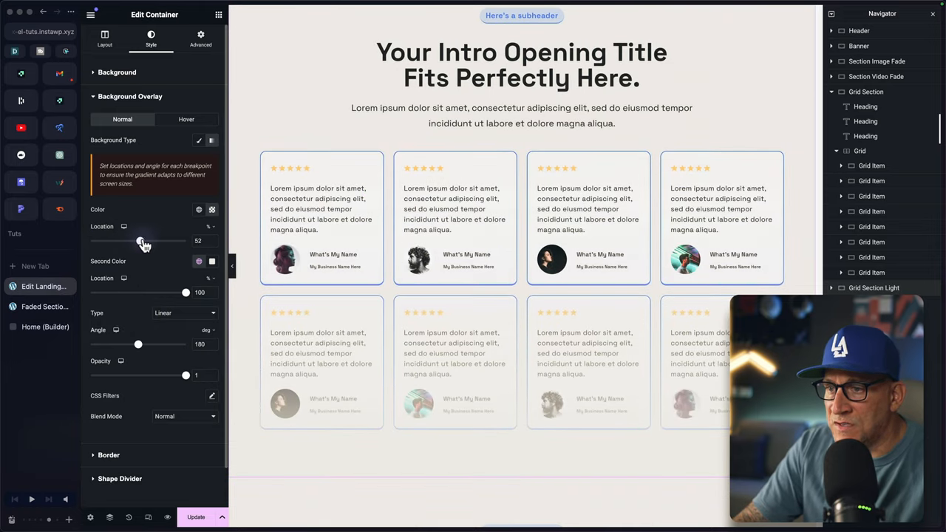
left_click_drag(142, 240, 164, 239)
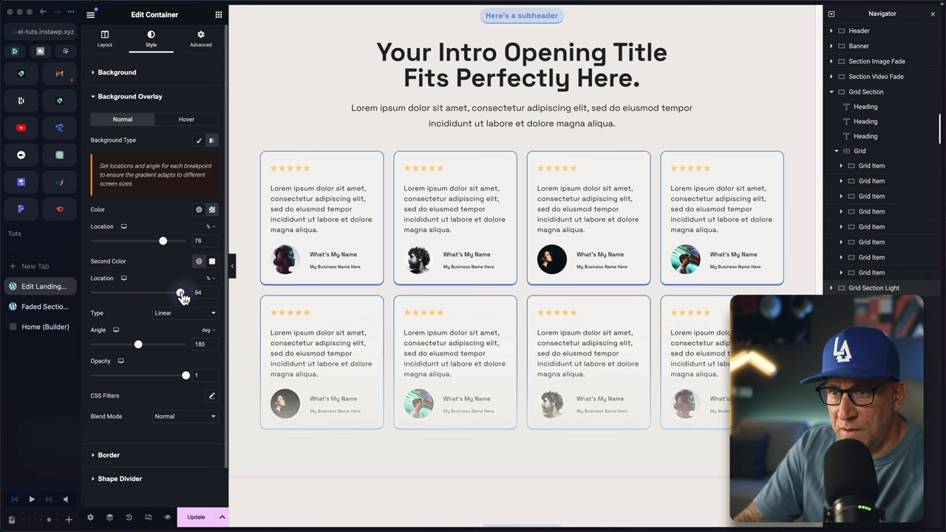
left_click_drag(181, 292, 177, 292)
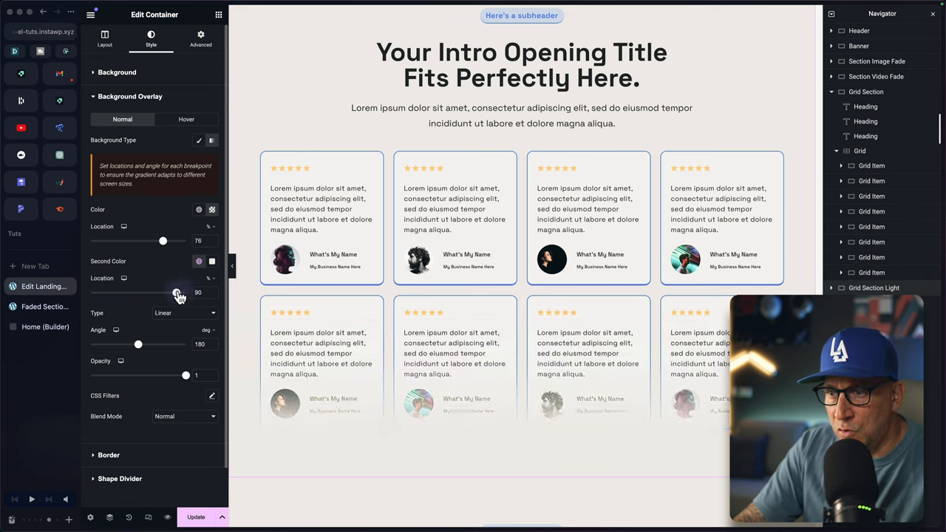
left_click_drag(178, 292, 180, 292)
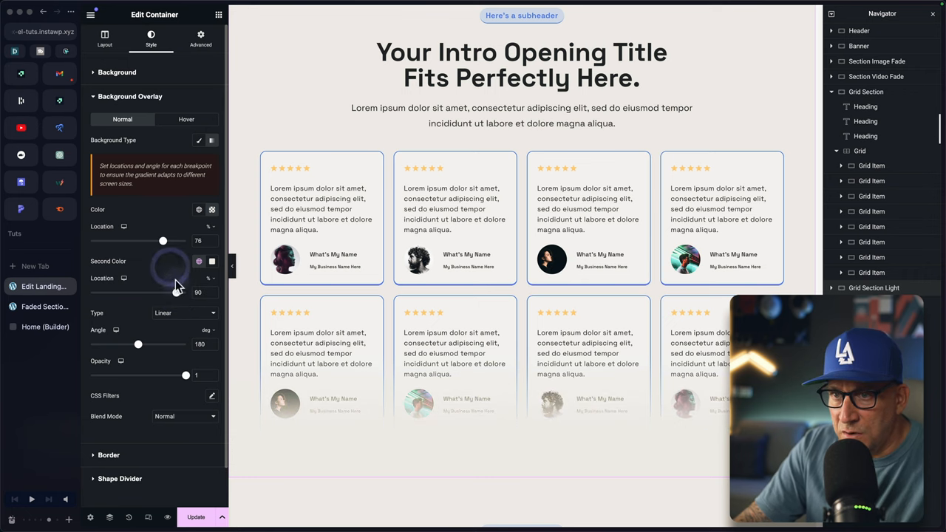
left_click_drag(162, 241, 158, 240)
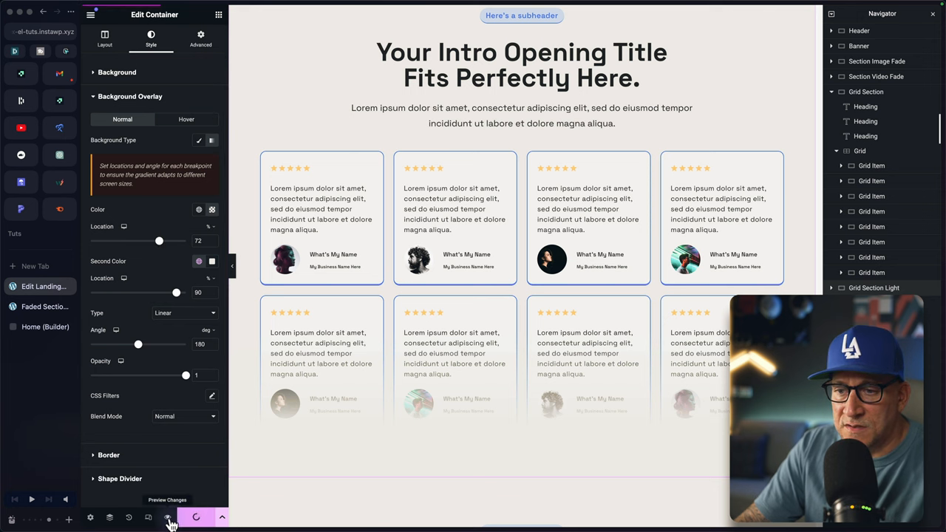
- Preview the page to check the light grid fade, then move to the Bricks home tab
left_click(168, 517)
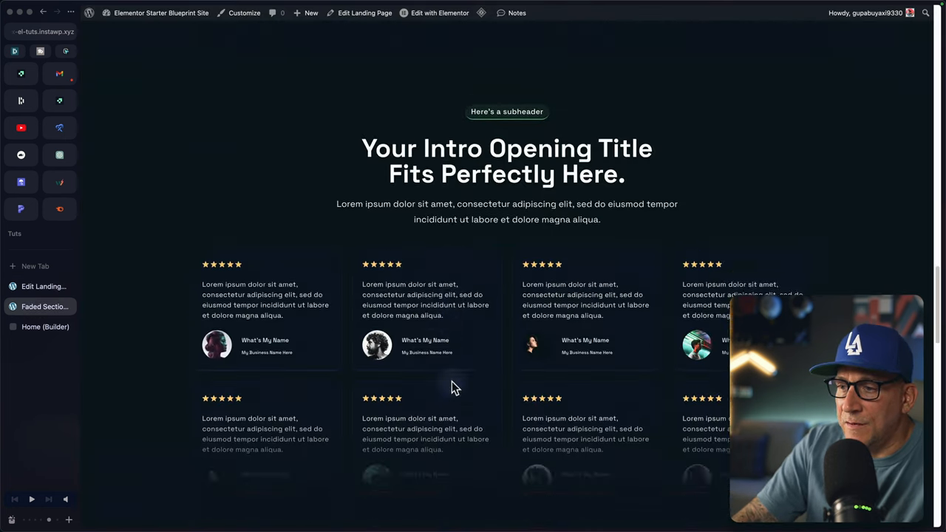
scroll("down", 3)
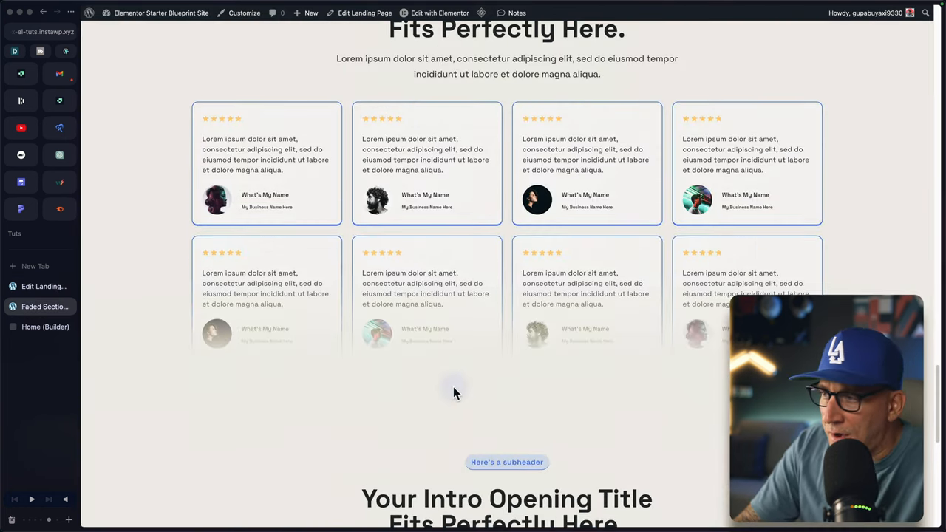
mouse_move(432, 379)
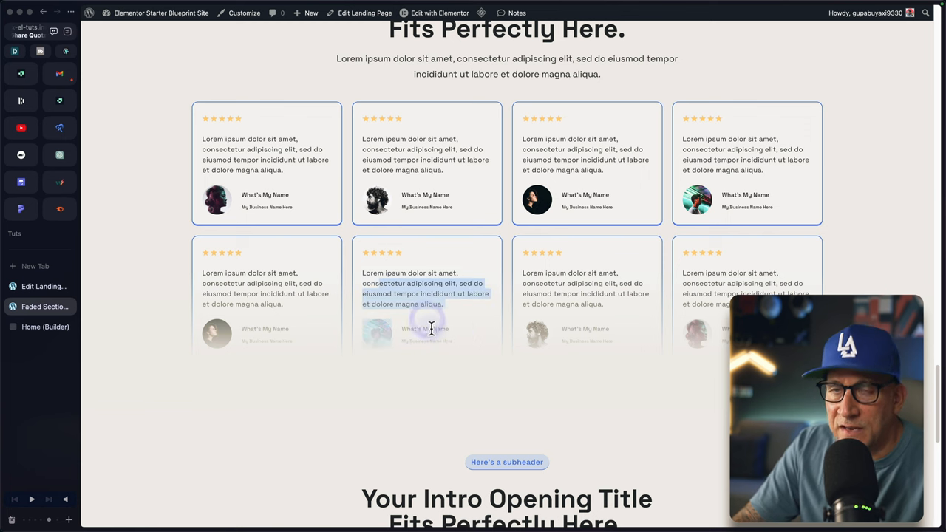
scroll("down", 3)
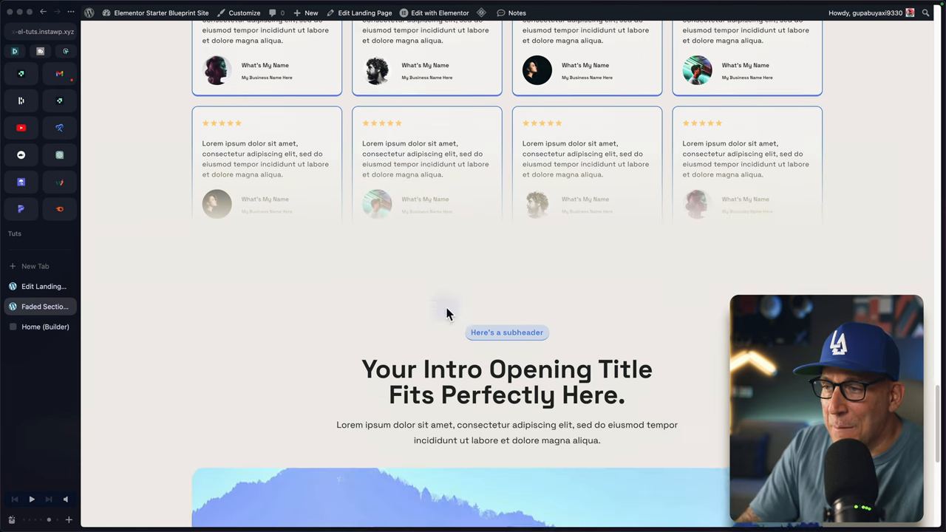
scroll("up", 3)
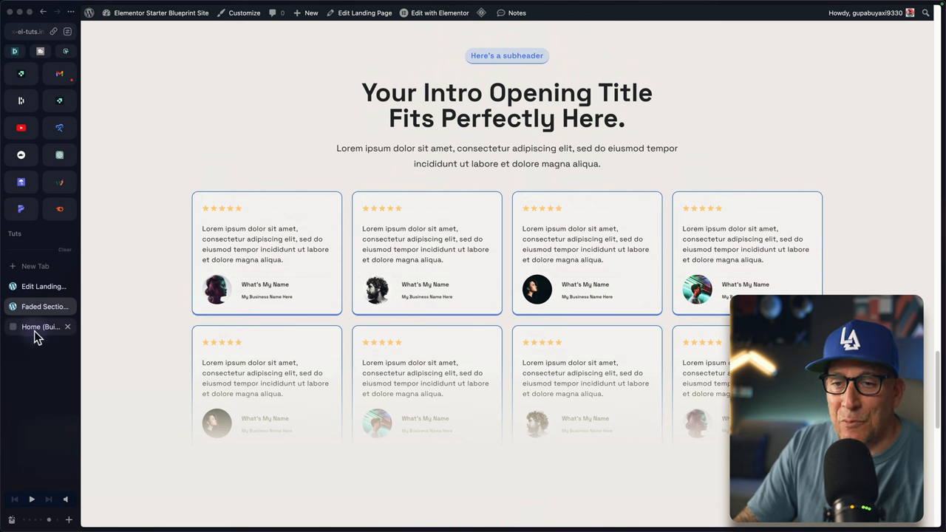
left_click(42, 326)
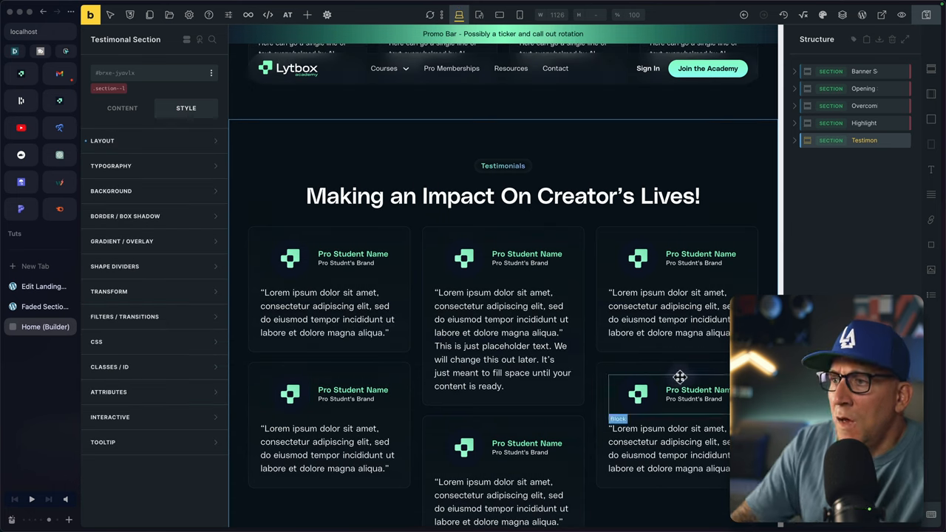
- Scroll the Testimonial Section style panel and collapse the Layout group
scroll("up", 3)
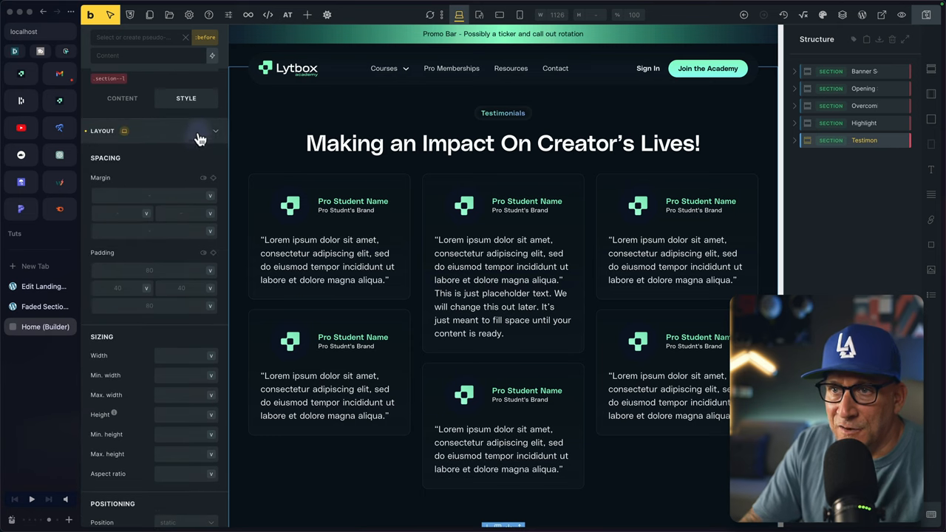
left_click(216, 130)
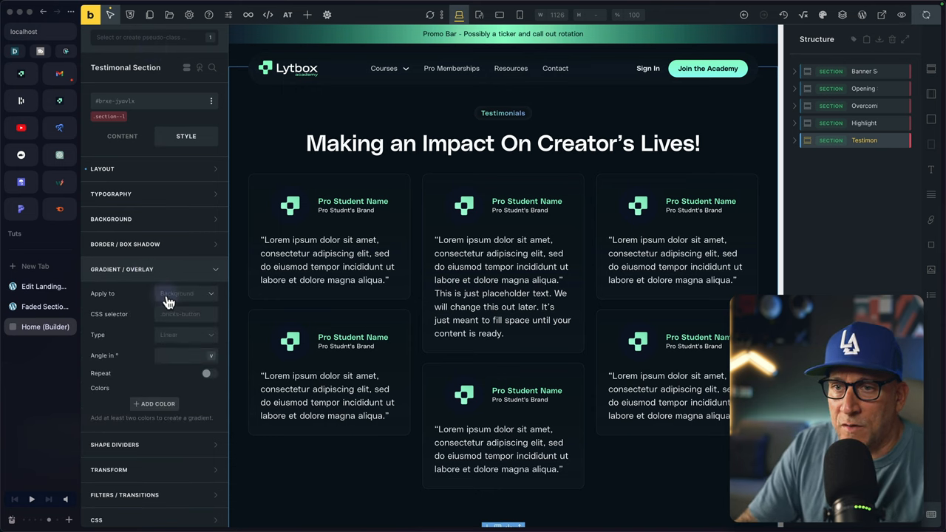
- Apply the gradient as an Overlay with a dark first colour and a 25% colour stop
left_click(184, 293)
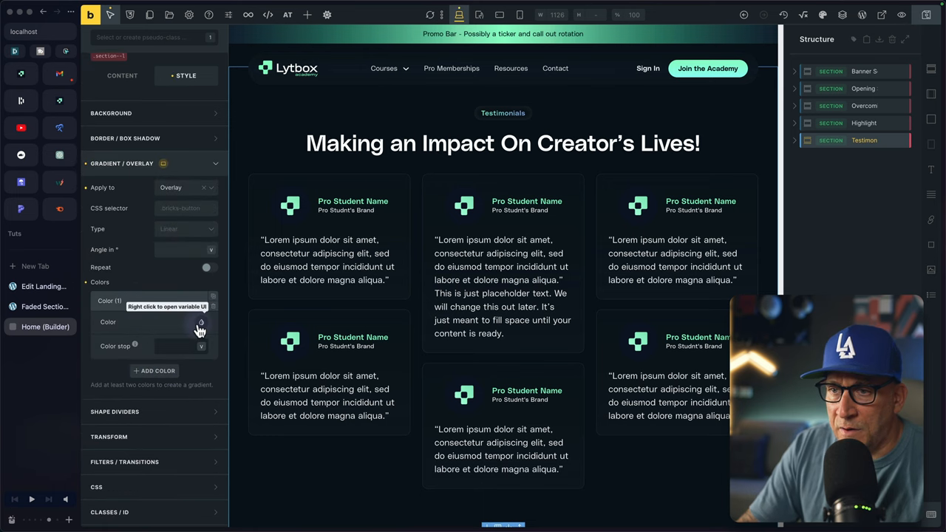
left_click(201, 322)
type("50")
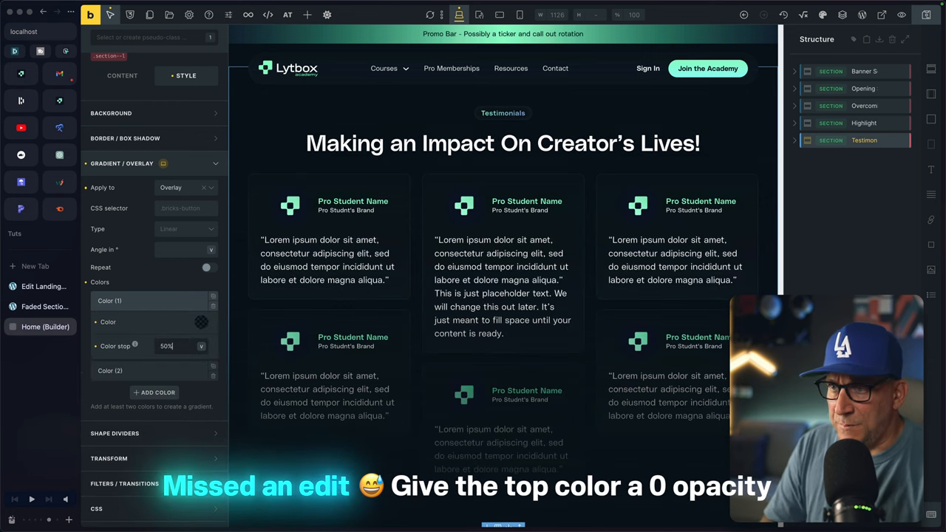
scroll("down", 3)
type("62")
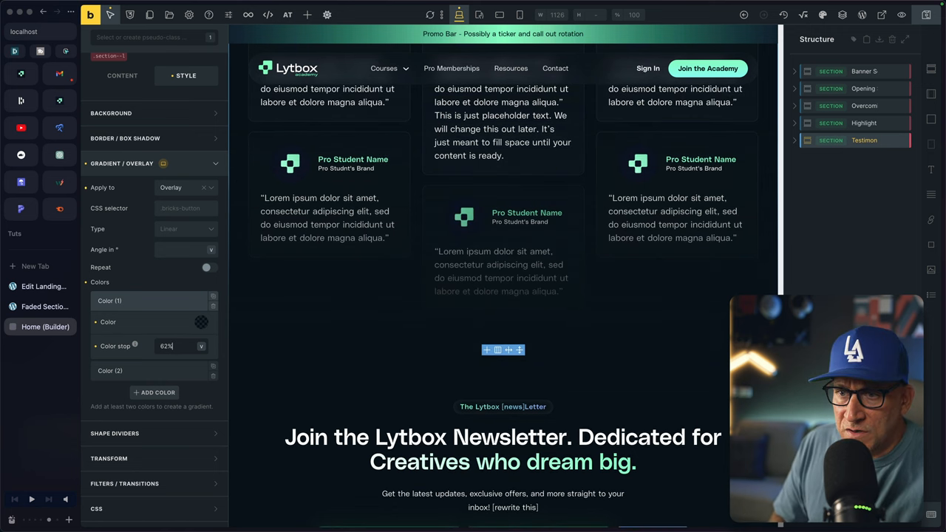
type("41%")
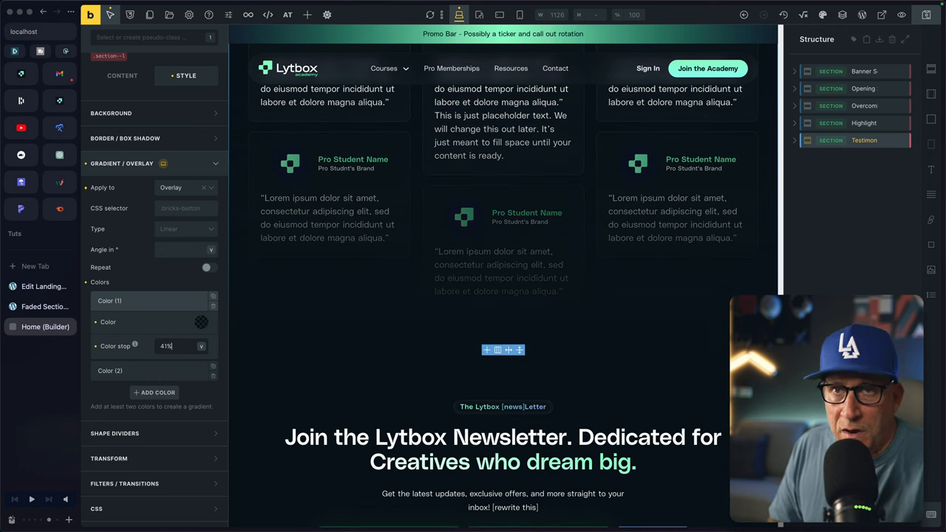
type("28%")
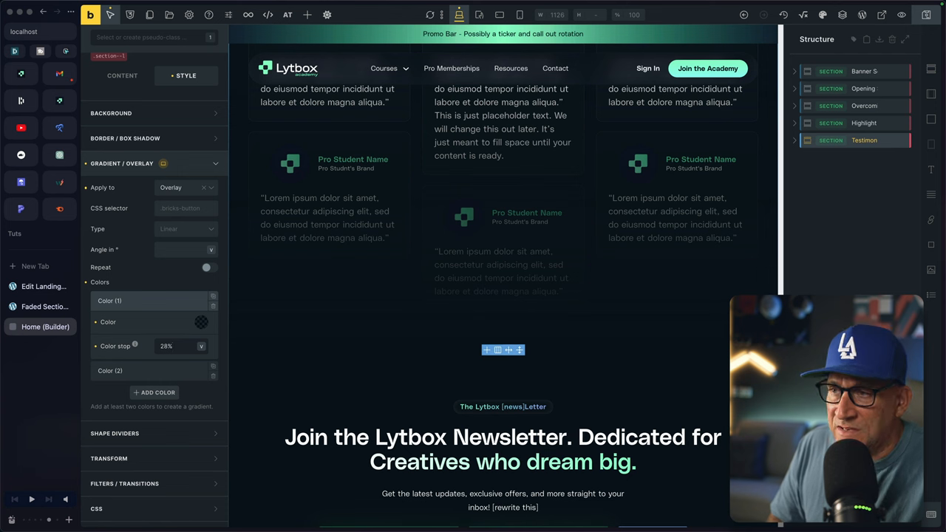
type("25%")
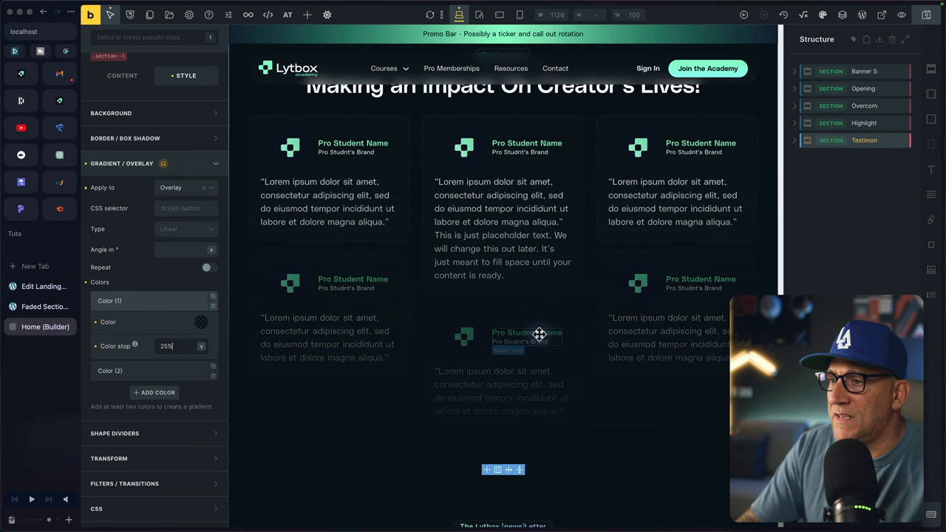
scroll("down", 3)
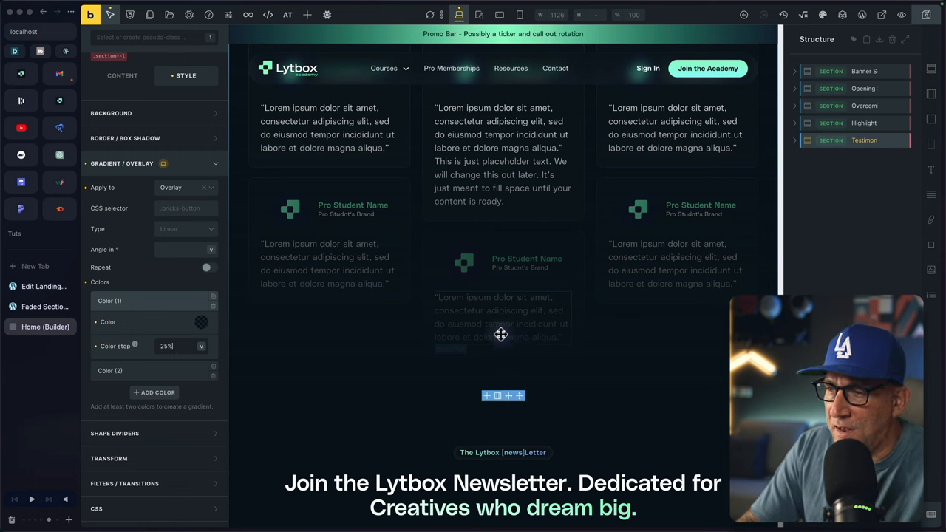